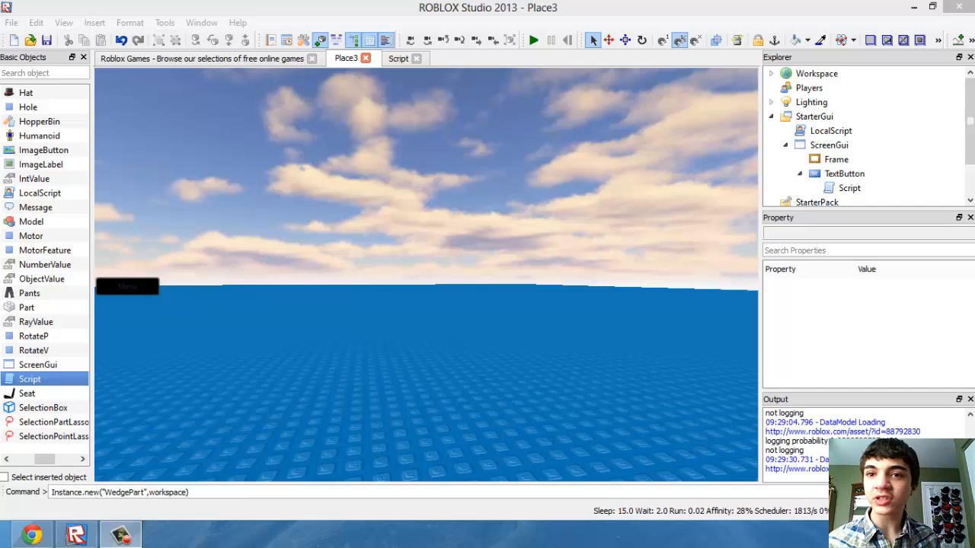
Review the TextButton's Script tab, then select the Frame under ScreenGui in the Explorer
left_click(38, 364)
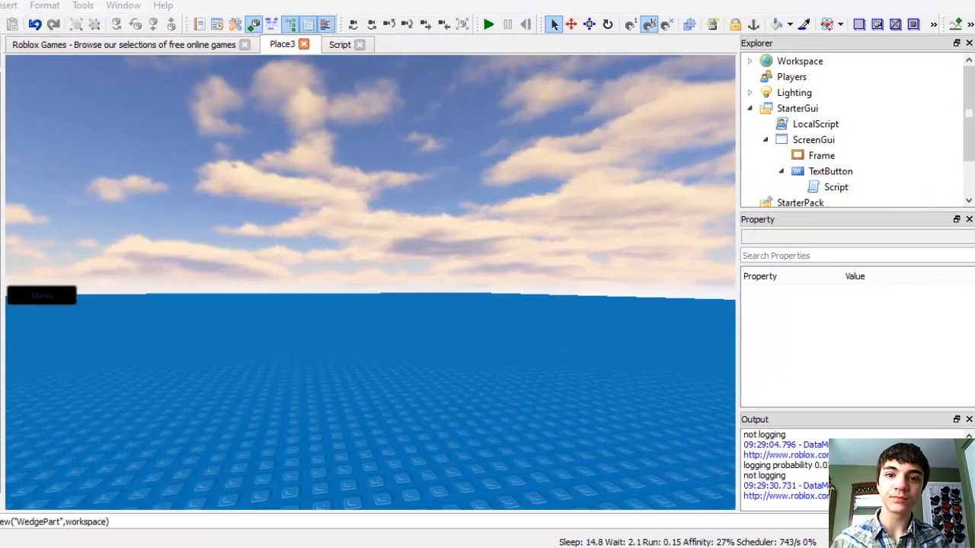
left_click(341, 44)
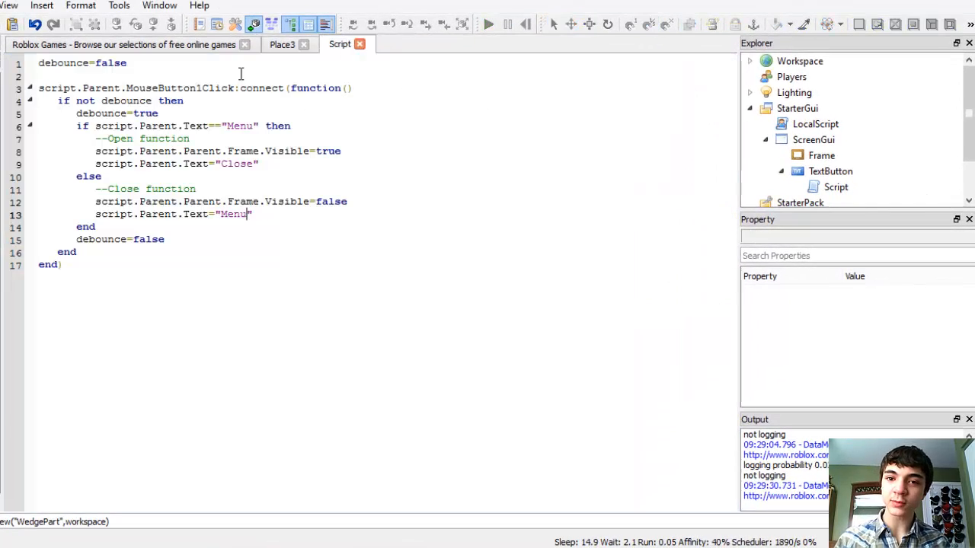
left_click(282, 44)
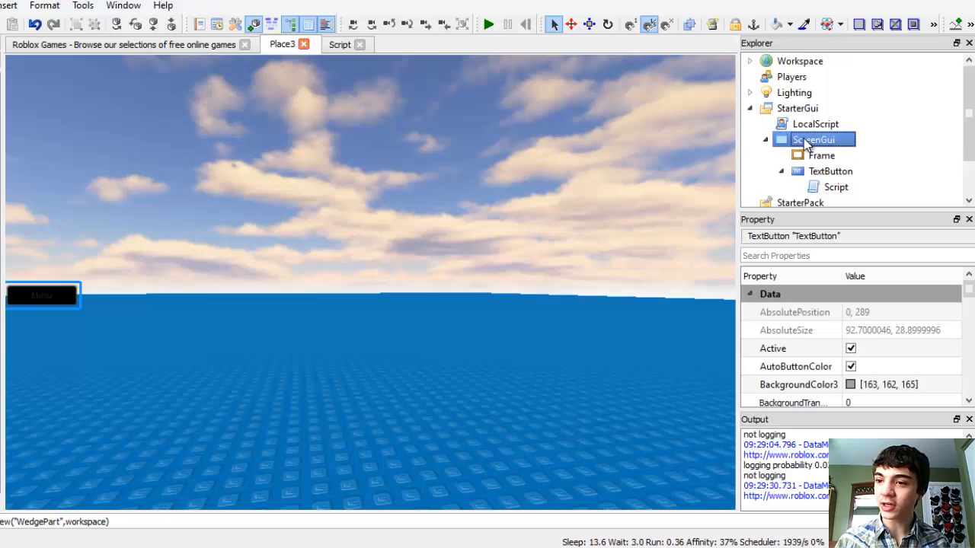
left_click(823, 155)
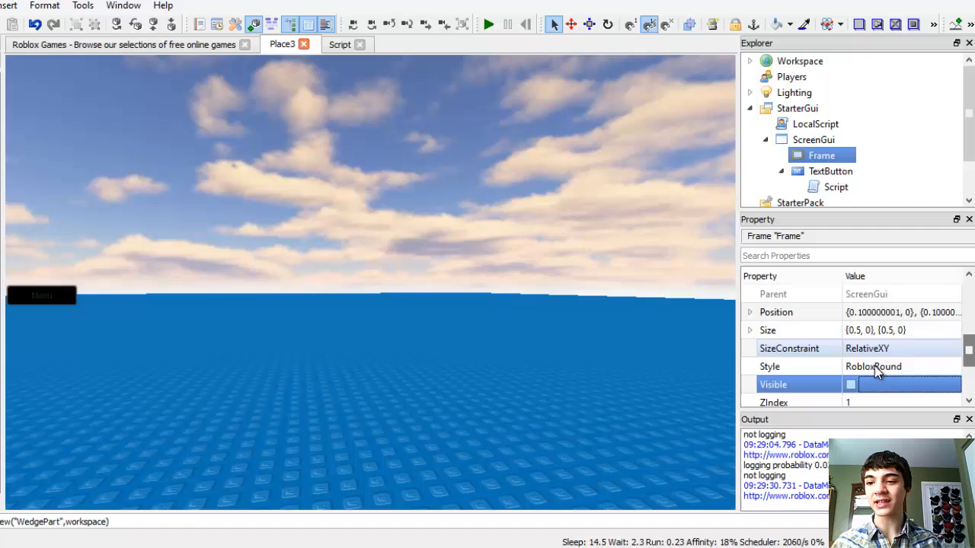
Make the Frame visible with Size {0.5,0},{0.05,0} and Position {0.1,0},{0.5,0}
left_click(850, 383)
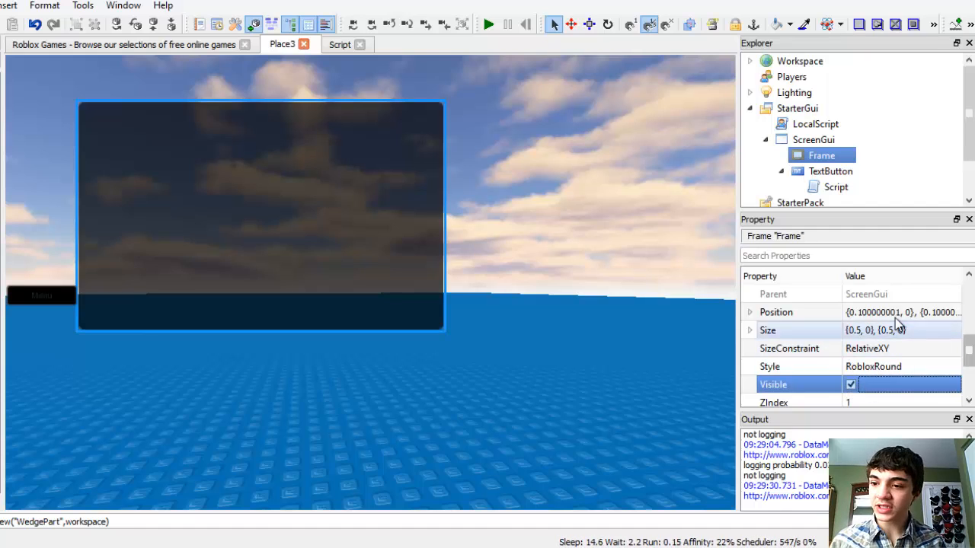
left_click(875, 329)
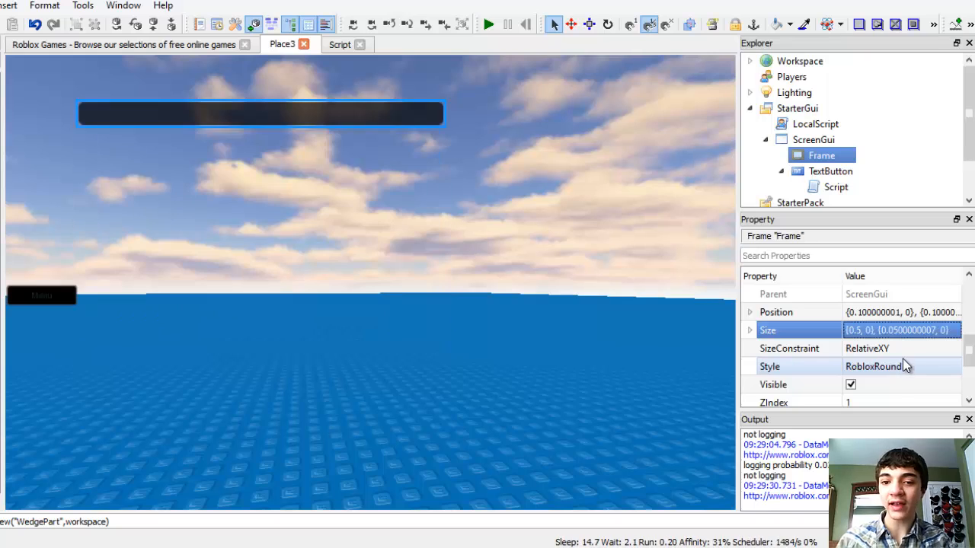
left_click(776, 310)
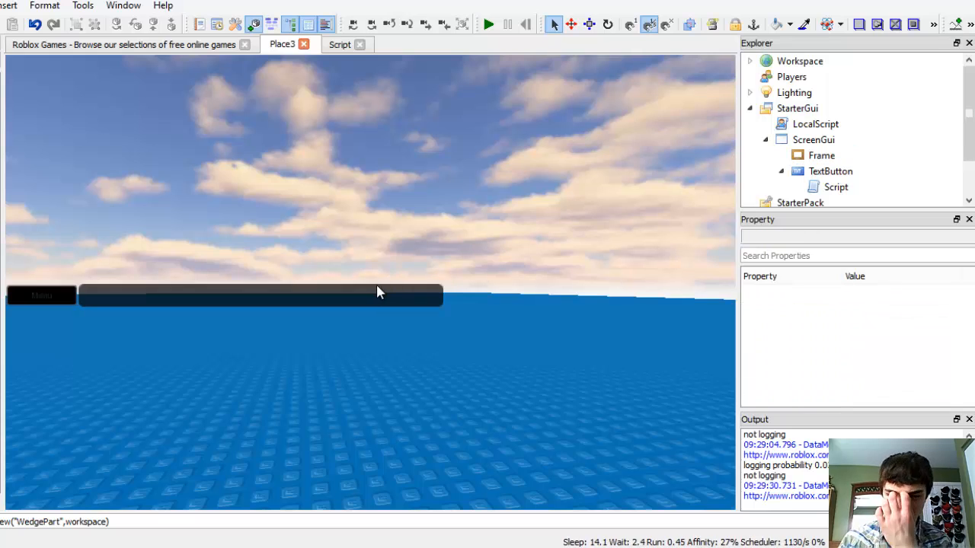
Set the Frame's Size to {0,0},{0.05,0} and untick its Visible property
left_click(813, 140)
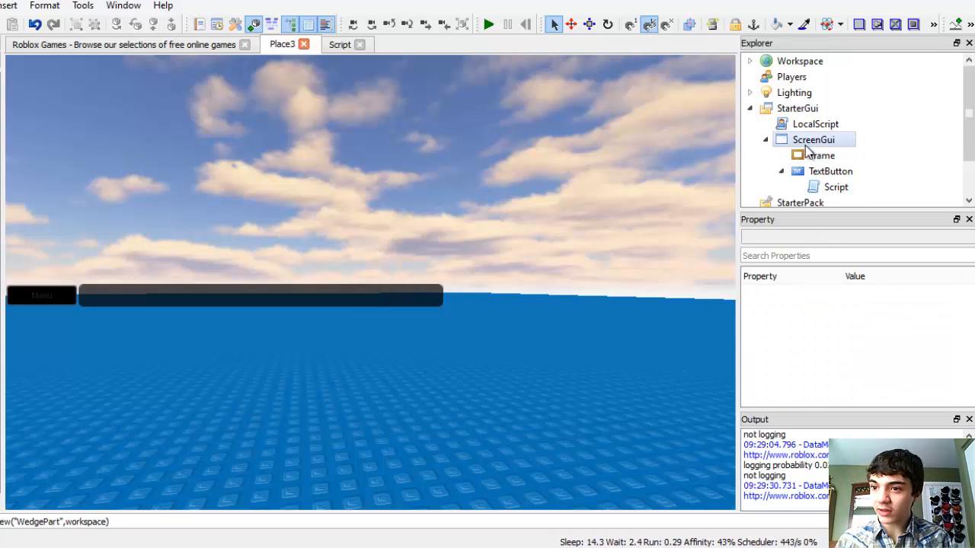
left_click(821, 156)
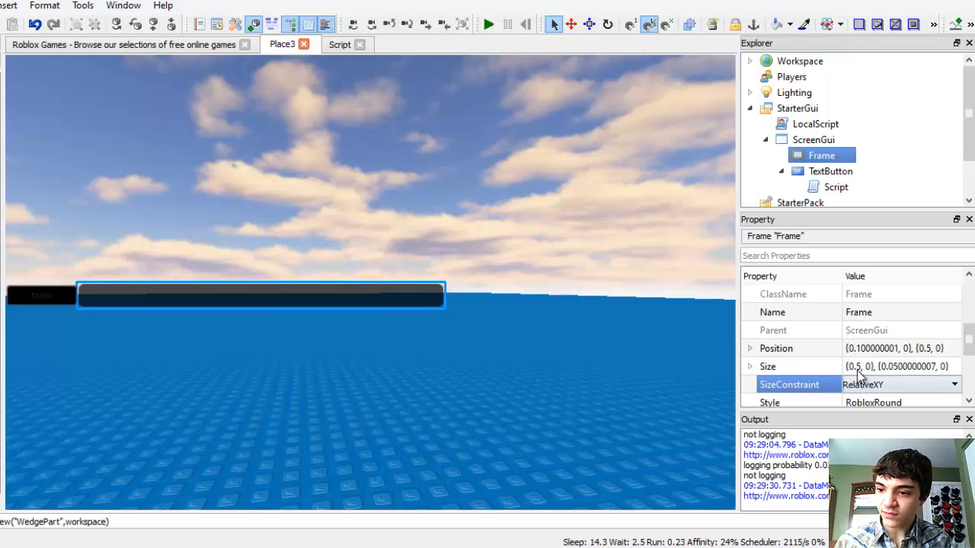
left_click(902, 366)
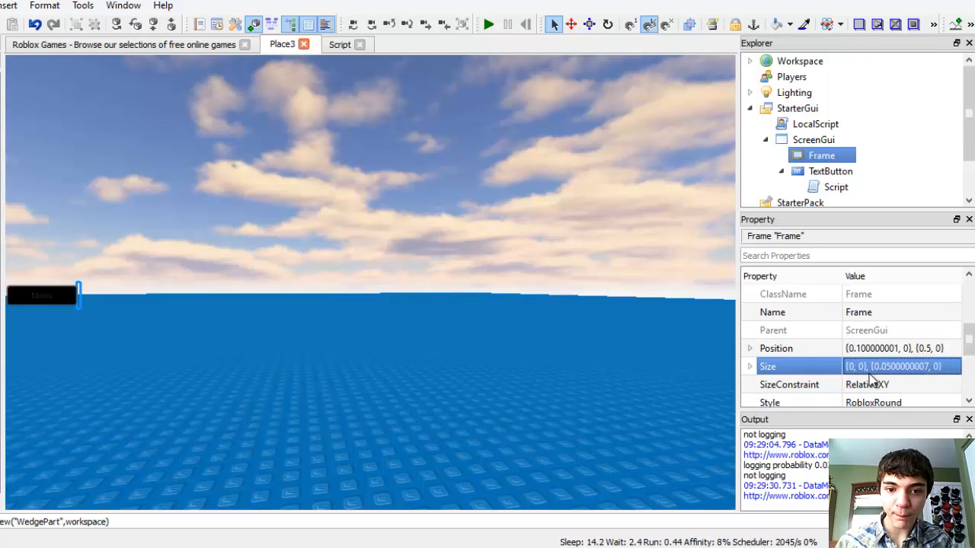
left_click(830, 170)
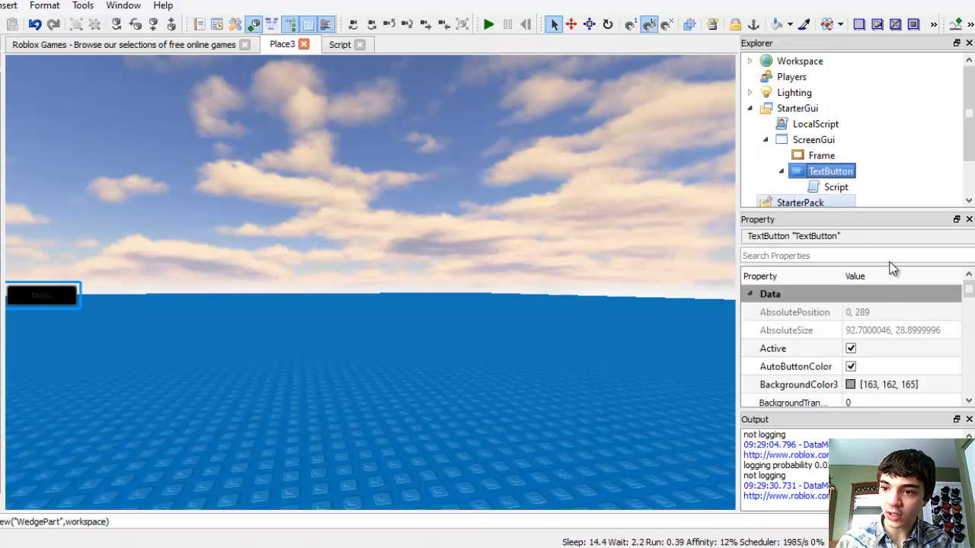
left_click(823, 155)
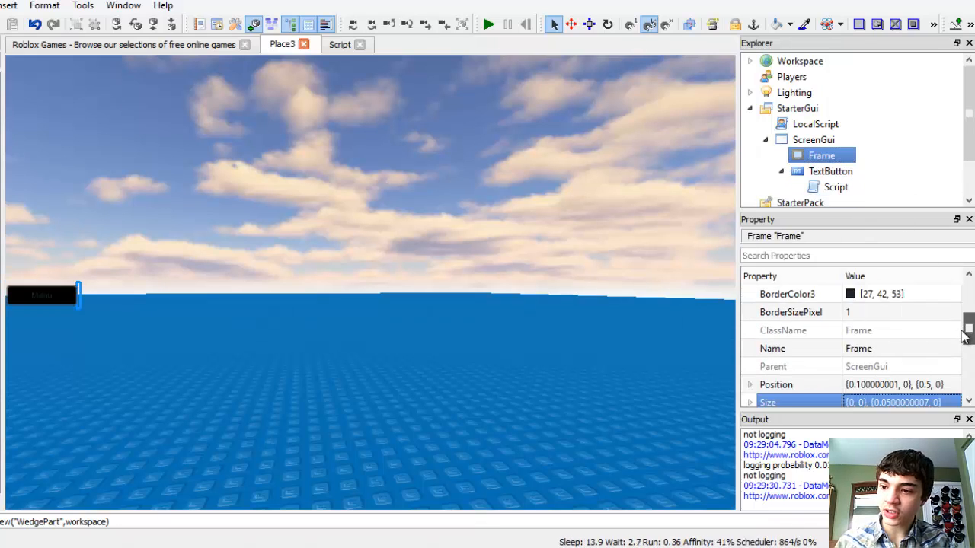
scroll("down", 3)
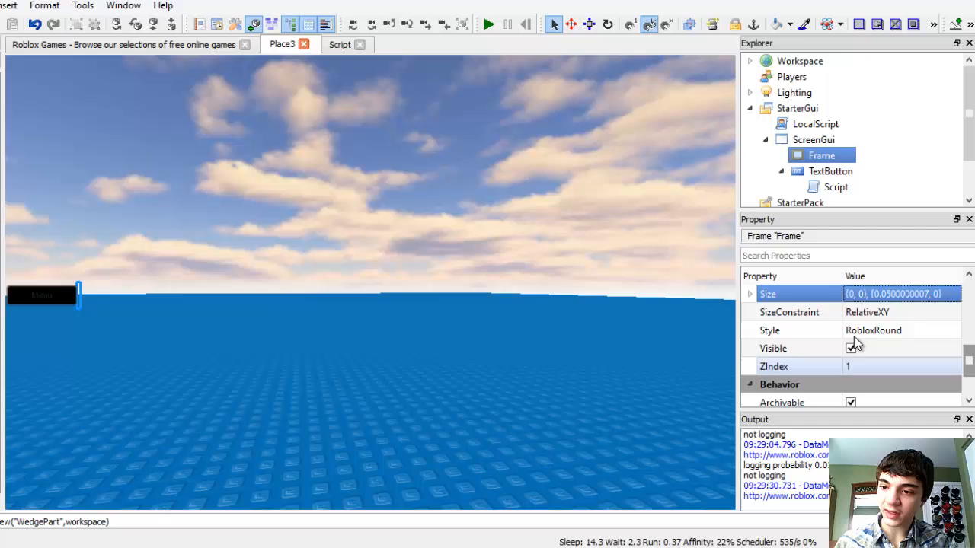
left_click(850, 347)
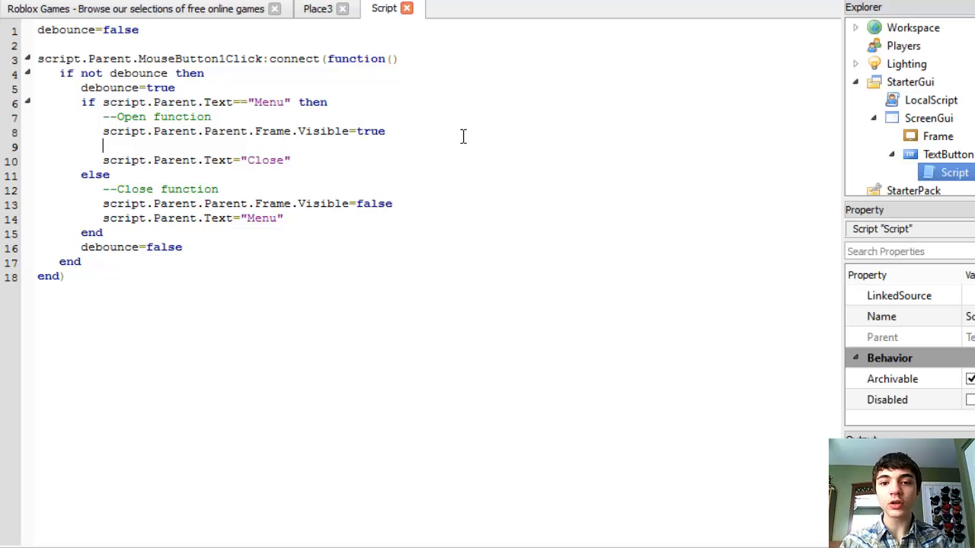
Start the open branch's widening loop header 'for i=1,25 do'
type("for")
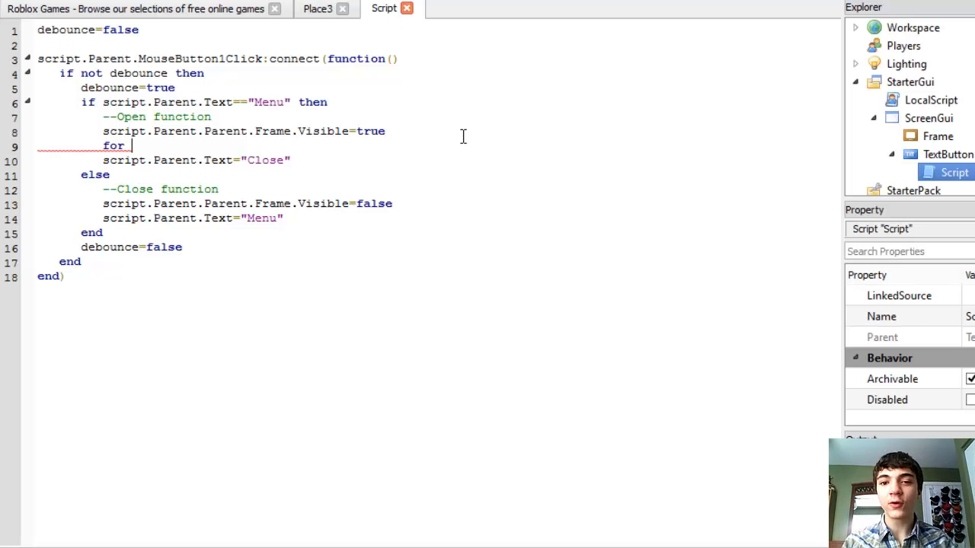
type("i=1,")
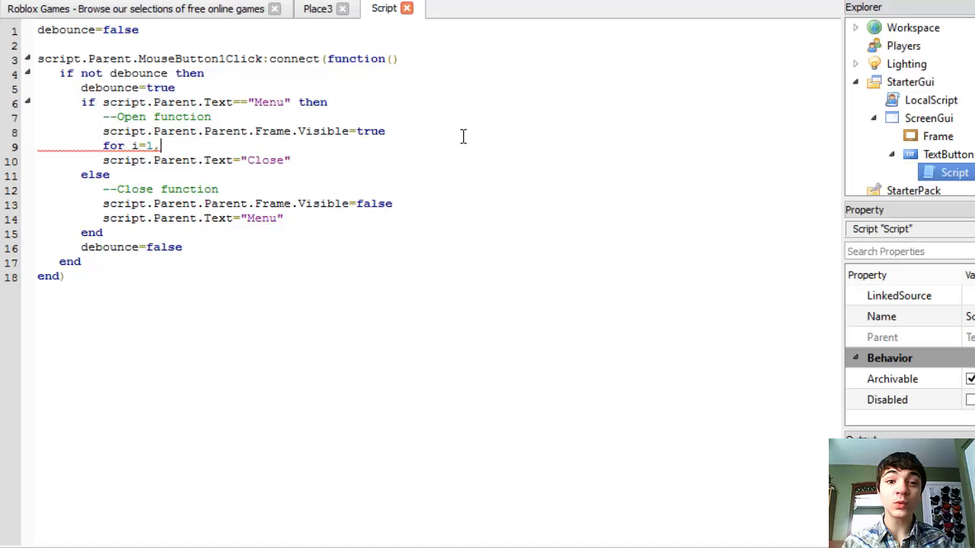
type("50 do")
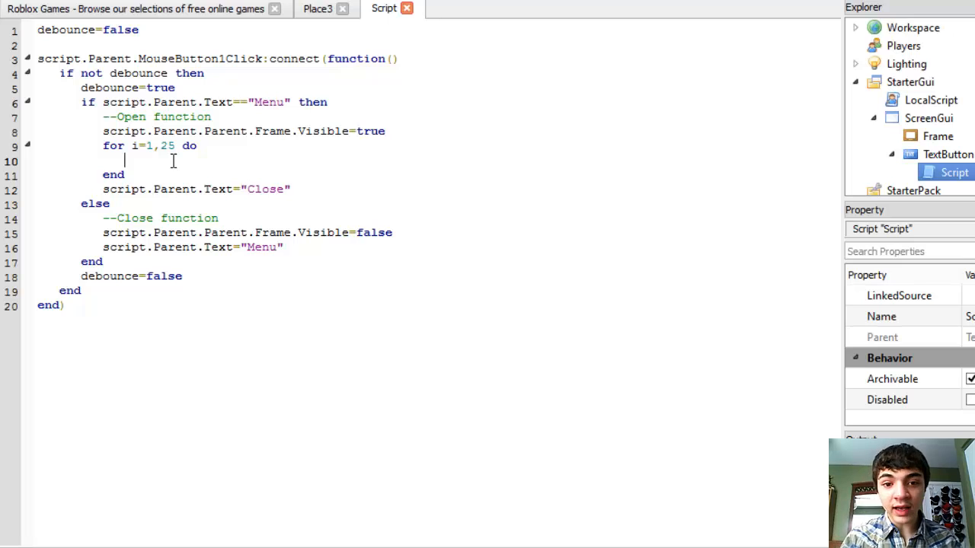
Write Frame.Size=Frame.Size+UDim2.new(0.02,0,0,0) as the loop body
type("script.PRe")
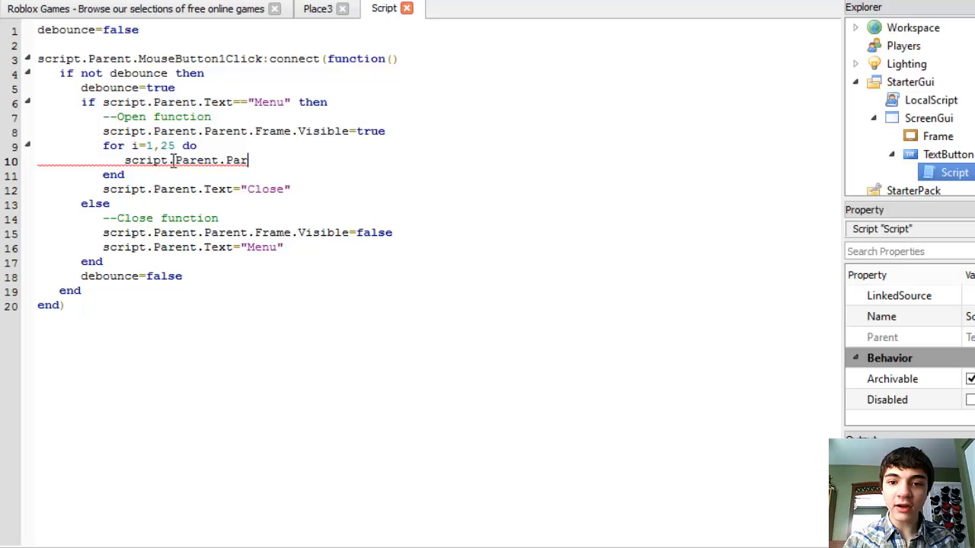
type("ent.Frame.S")
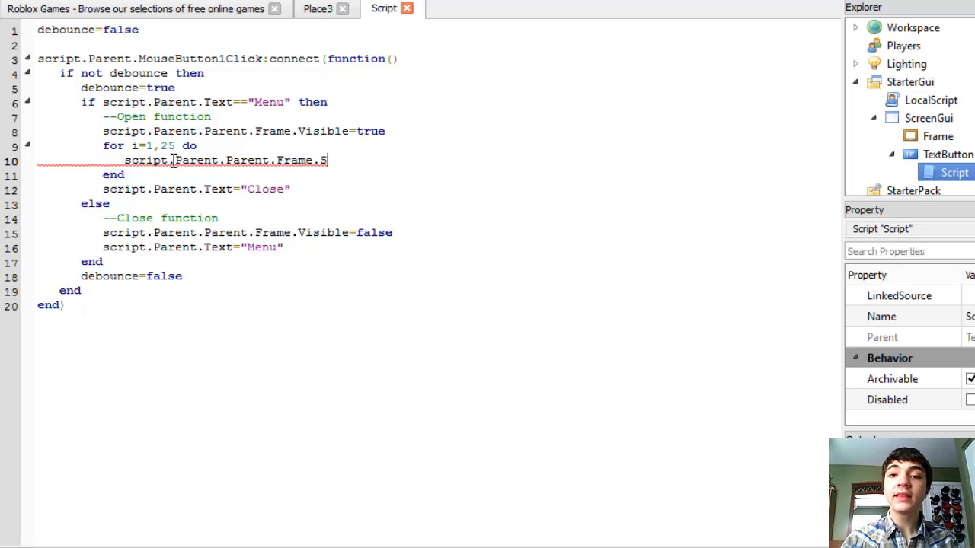
type("ize=")
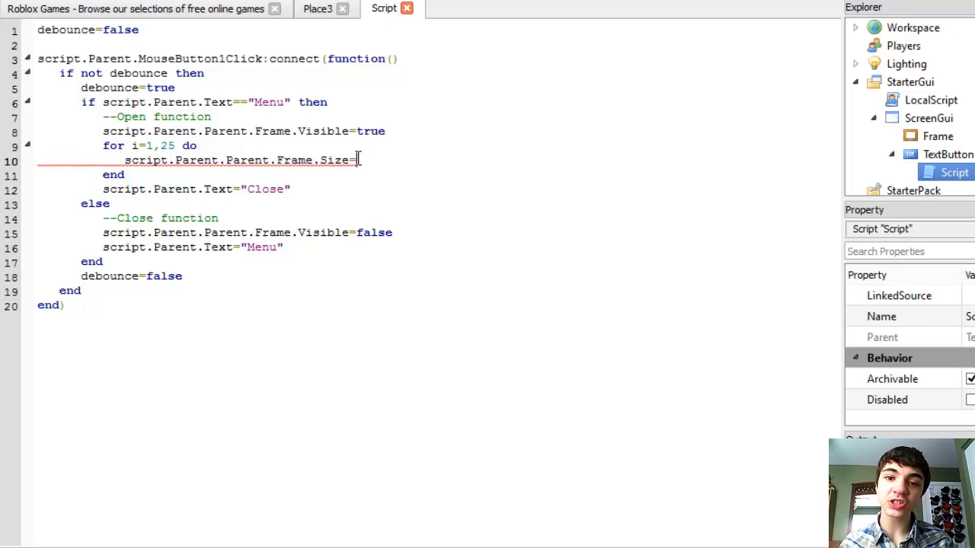
left_click_drag(356, 159, 125, 160)
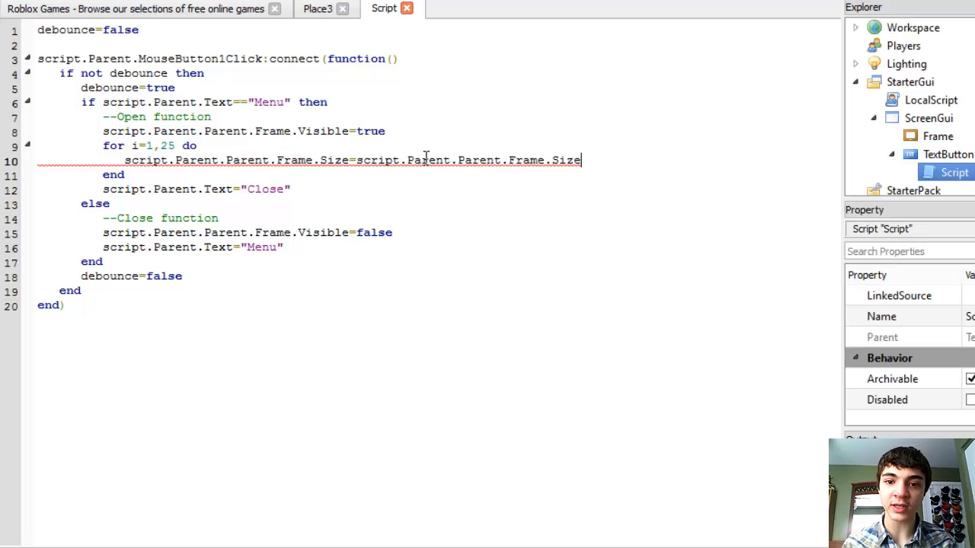
type("+")
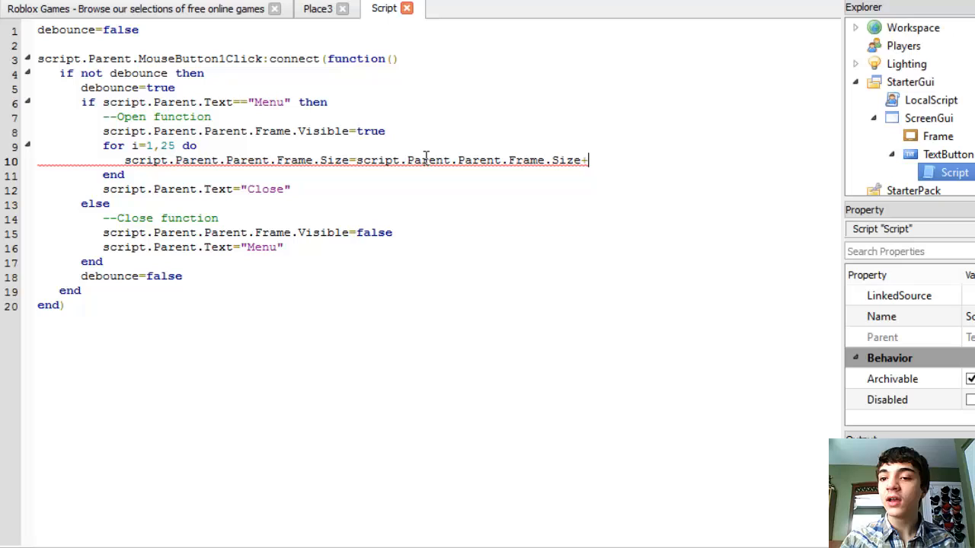
type("UDim2.")
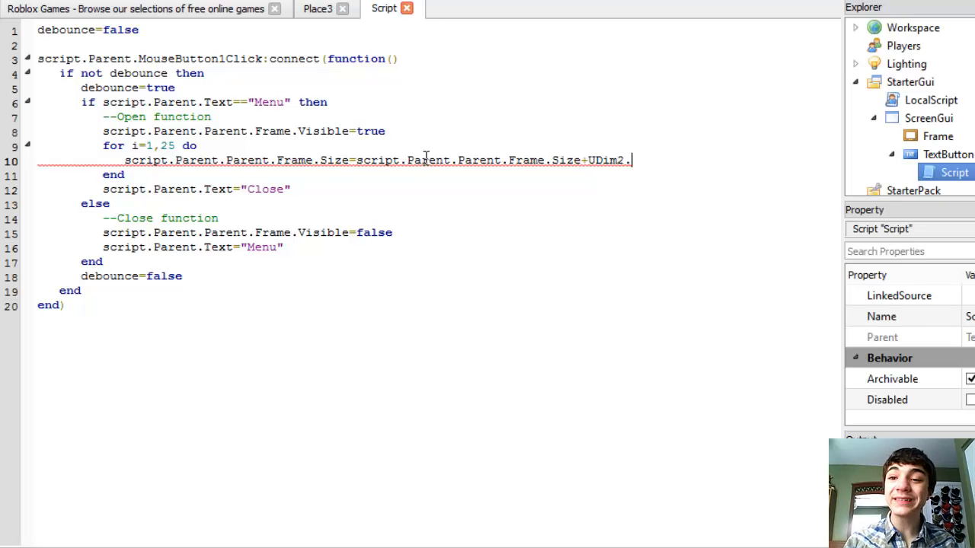
type("new(0")
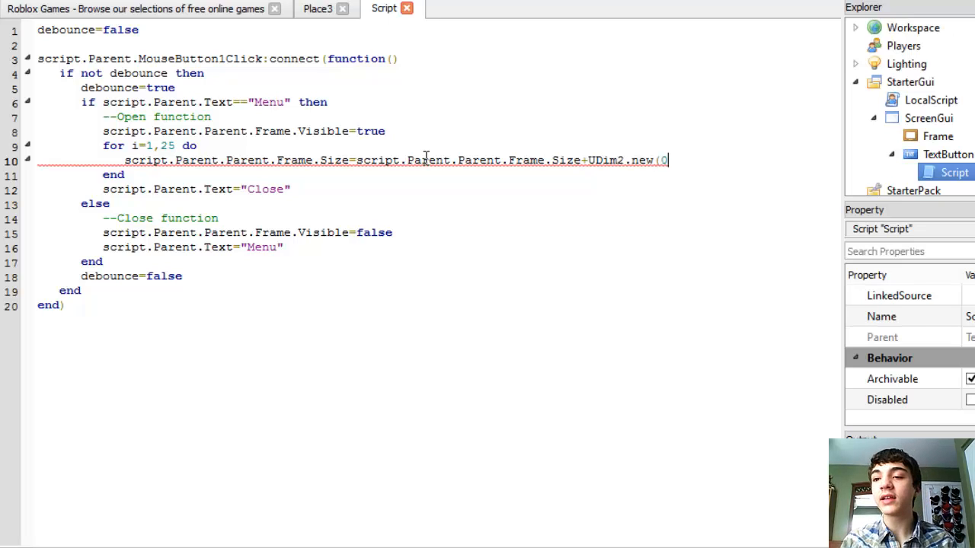
type(".2,")
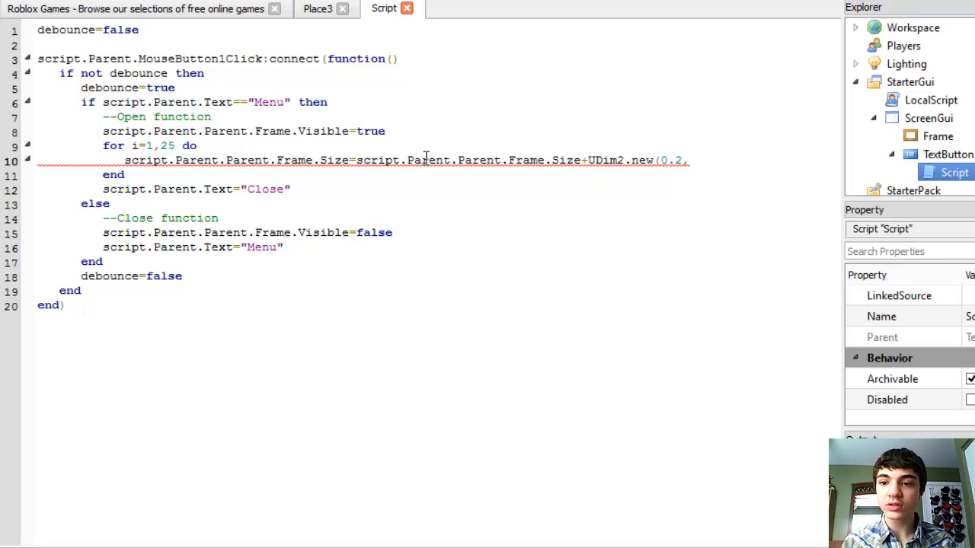
type("0.0")
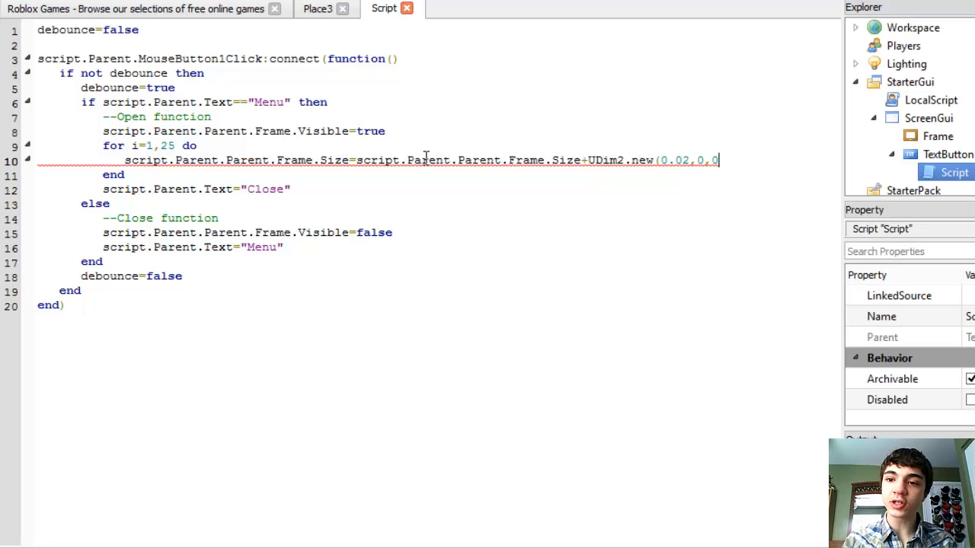
type(",0)")
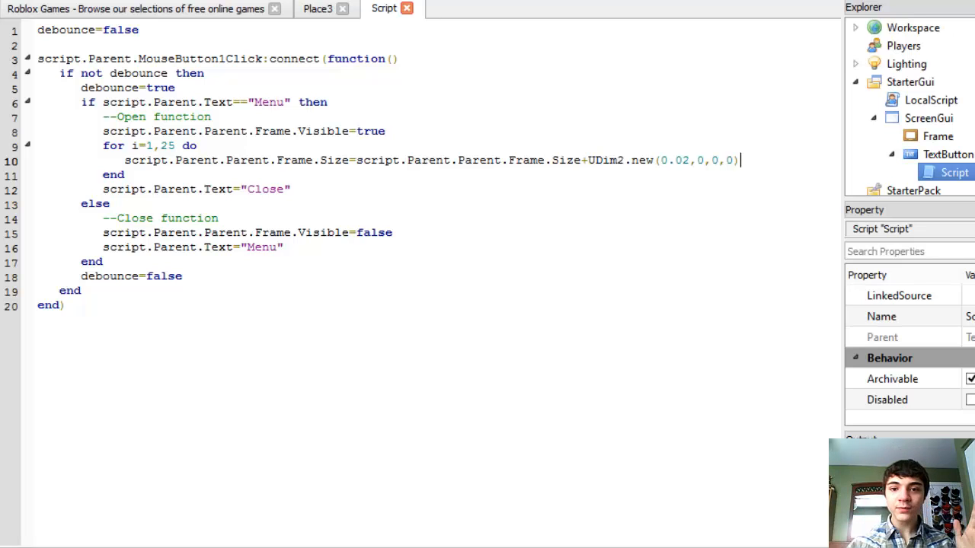
left_click(317, 10)
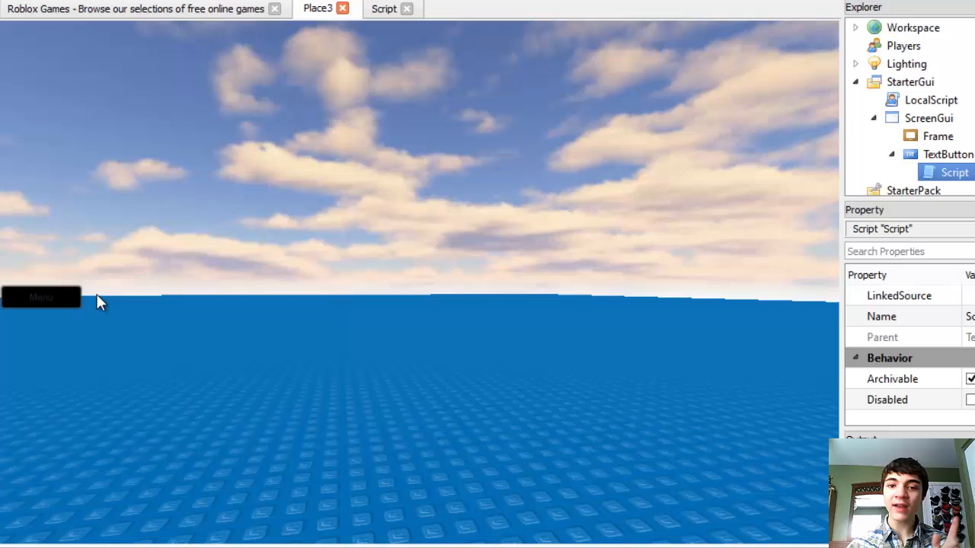
mouse_move(175, 308)
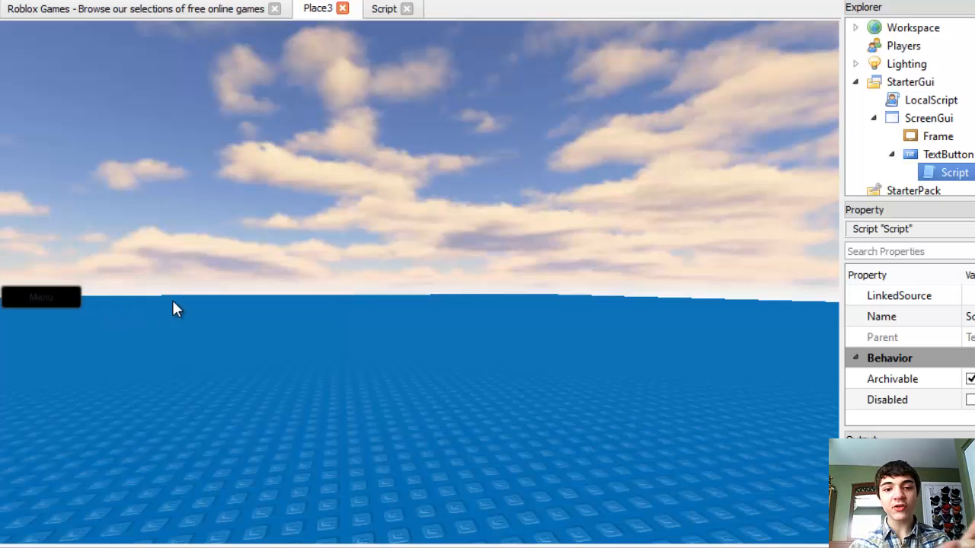
mouse_move(235, 315)
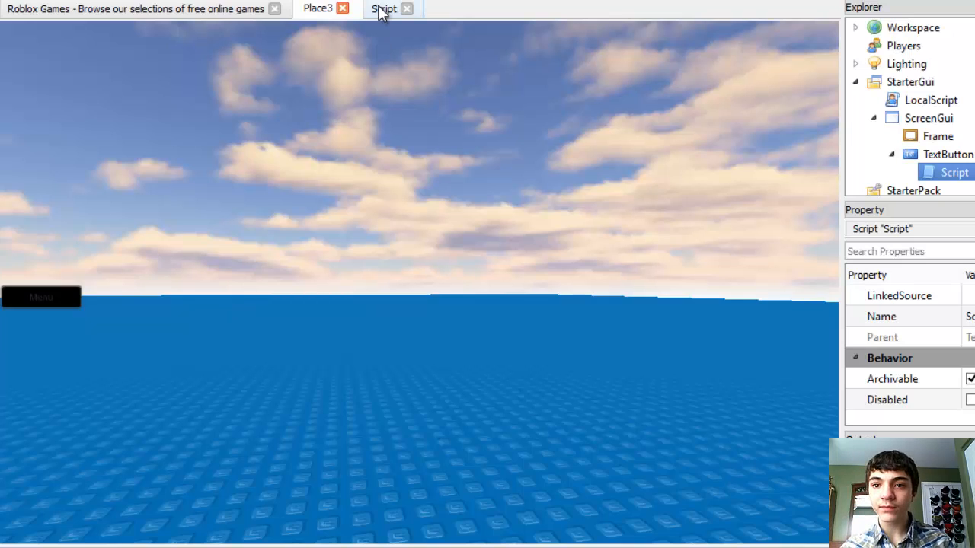
left_click(384, 9)
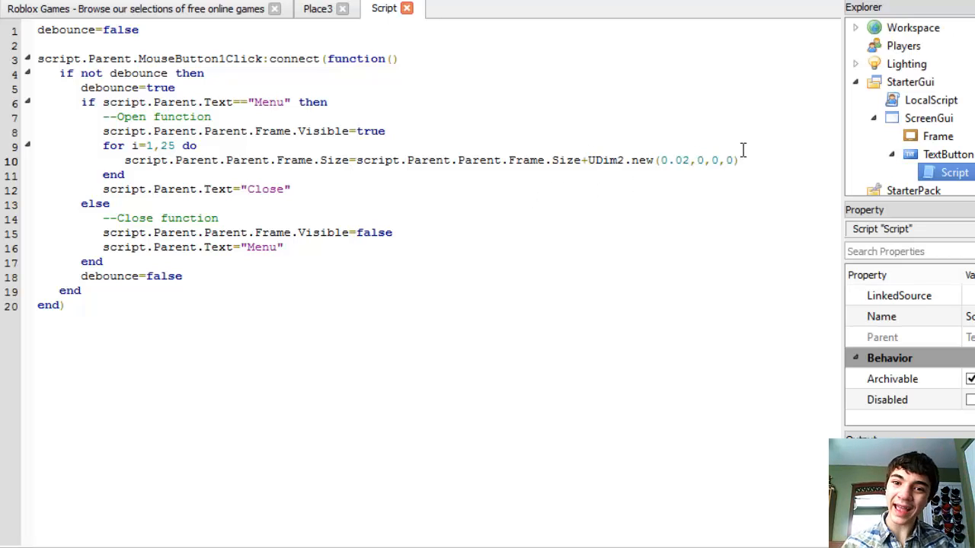
Add wait() inside the widening loop and a blank line after its end
type("wait()")
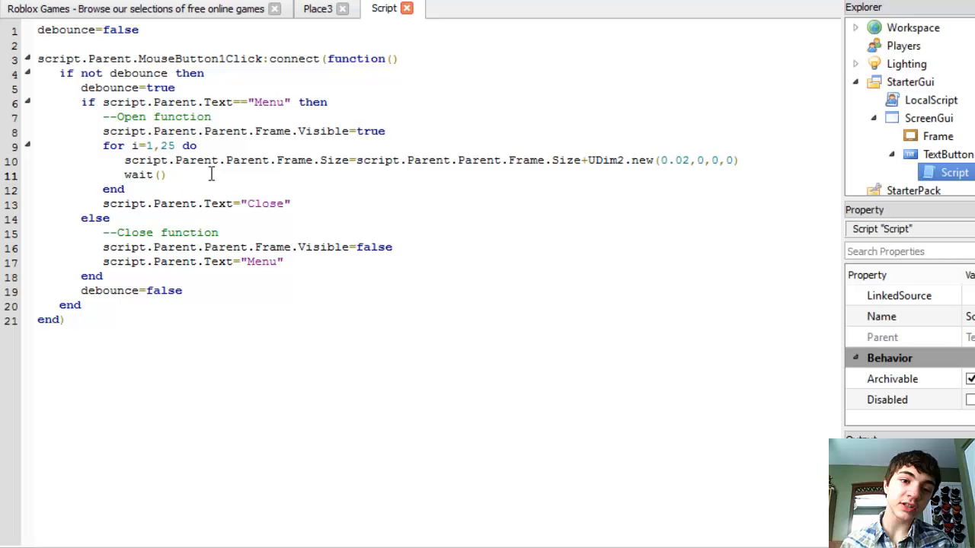
key("enter")
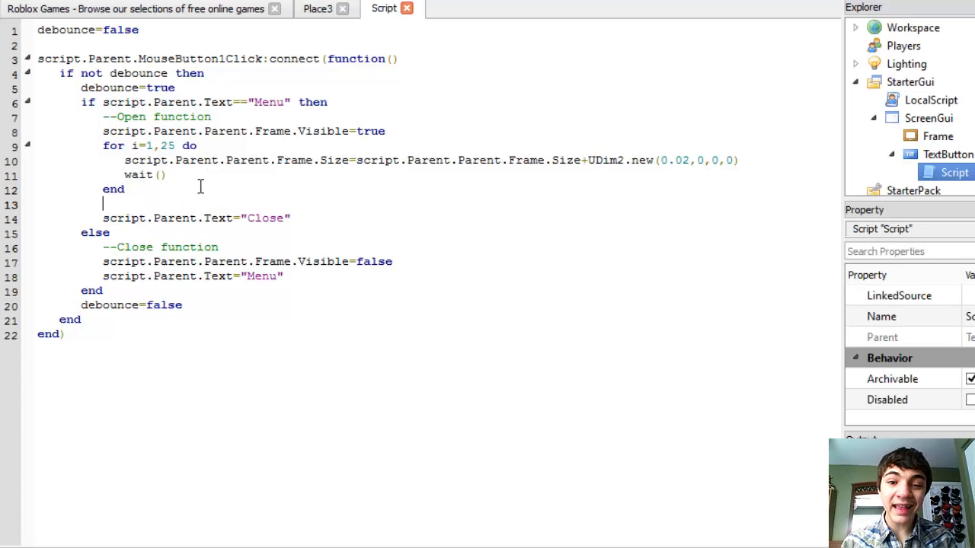
Start a second loop 'for i=1,10 do' after the widening loop
type("w")
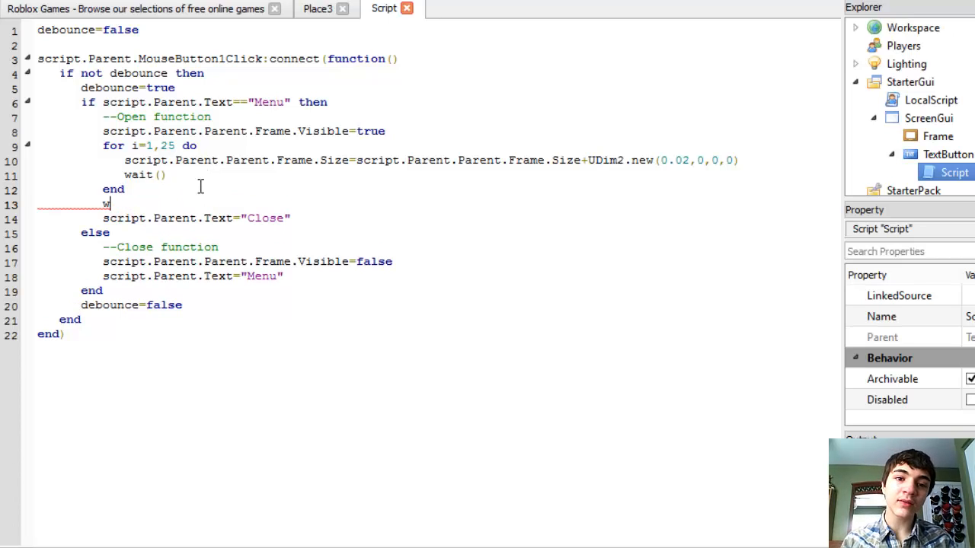
type("for i=1")
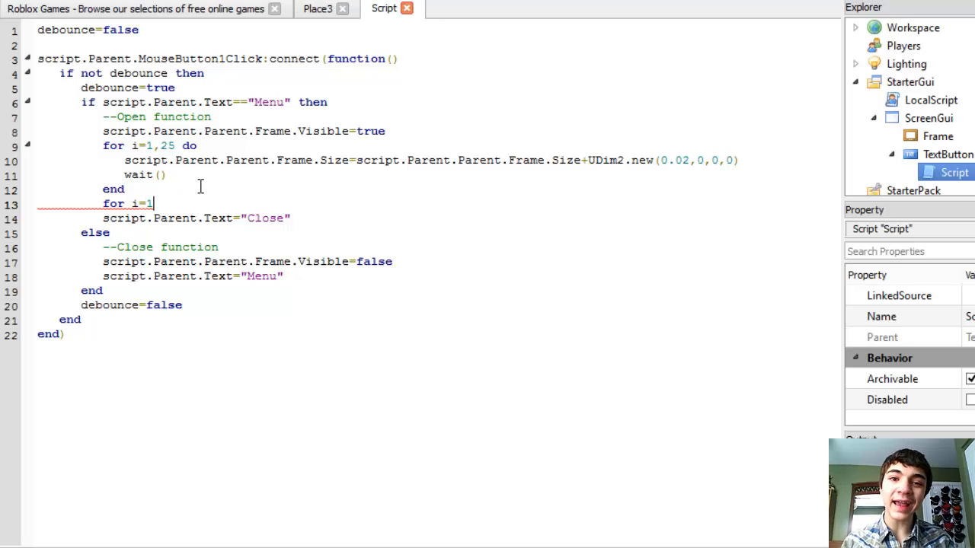
type(",")
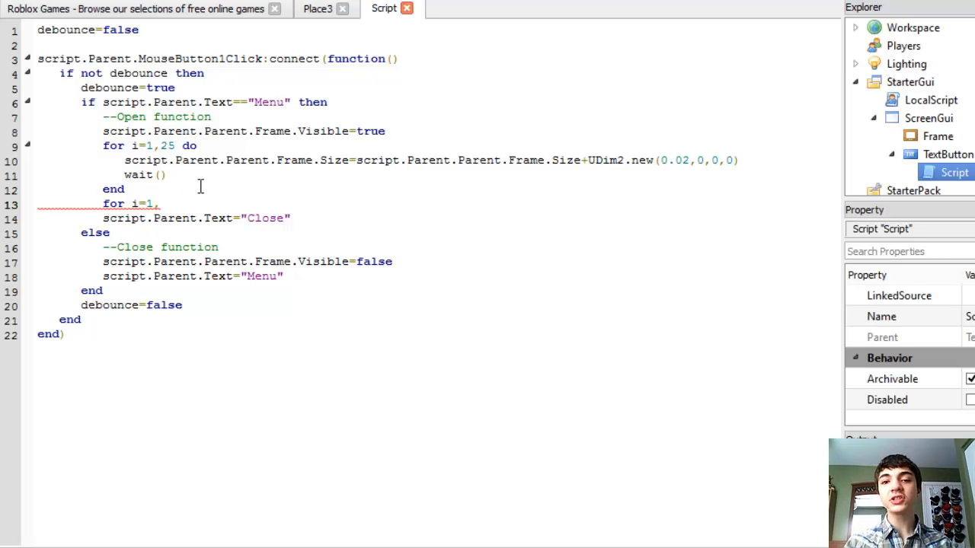
type("12 do")
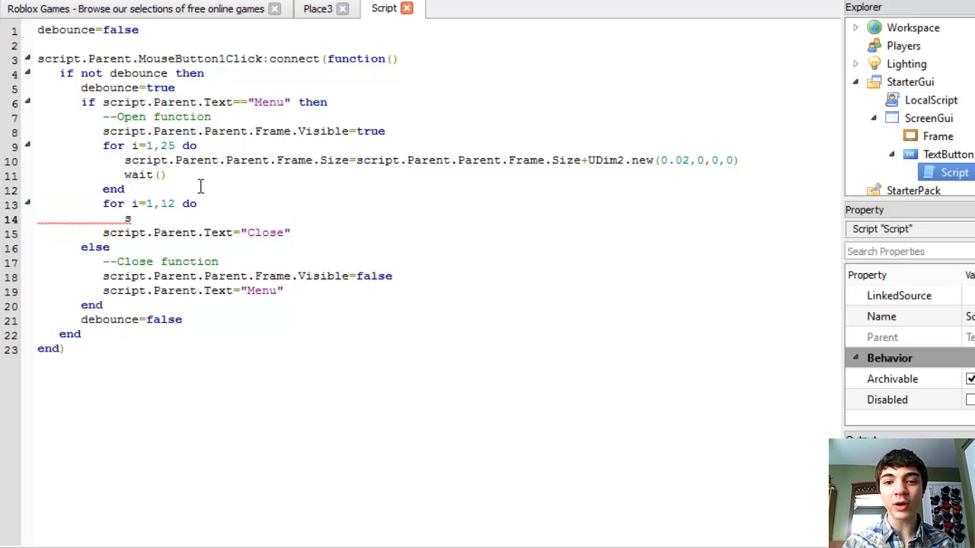
Write Frame.Position=Frame.Position-UDim2.new(0.05,0,0,0) as the second loop's body
type("script.Parent.Par")
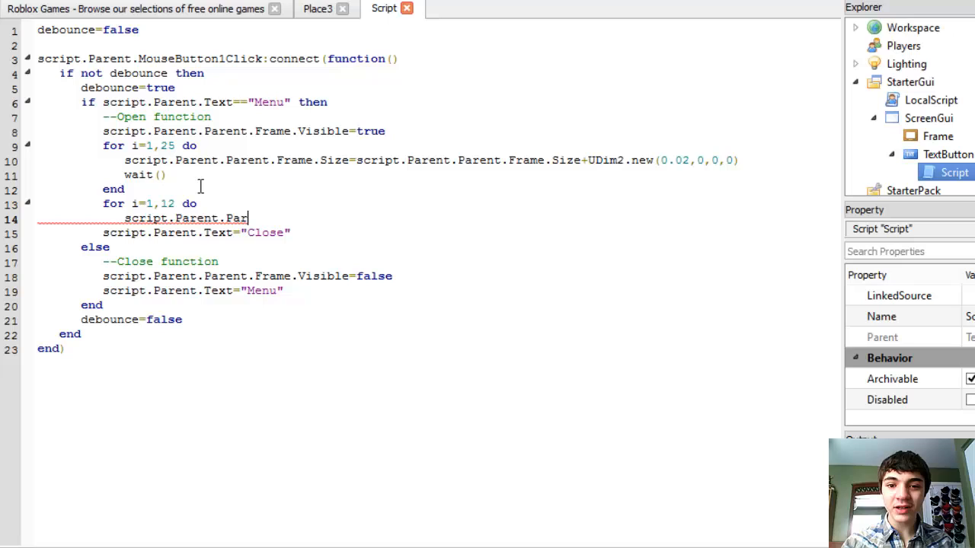
type("ent.Frame.Pos")
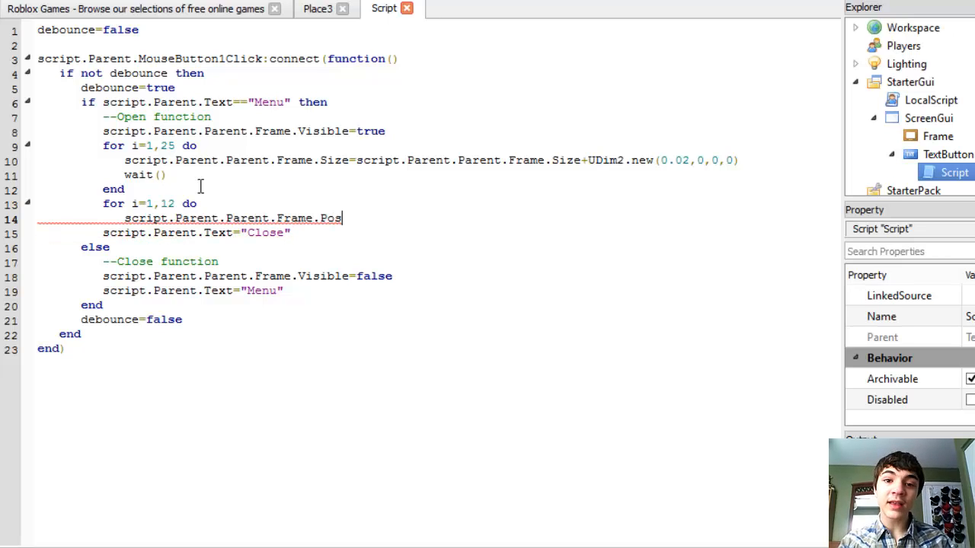
type("ition")
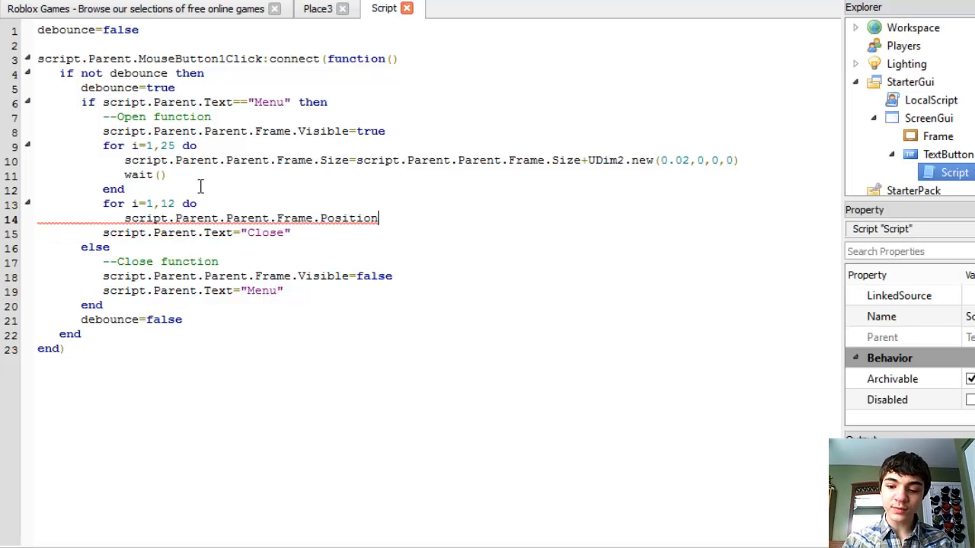
type("=script.Parent")
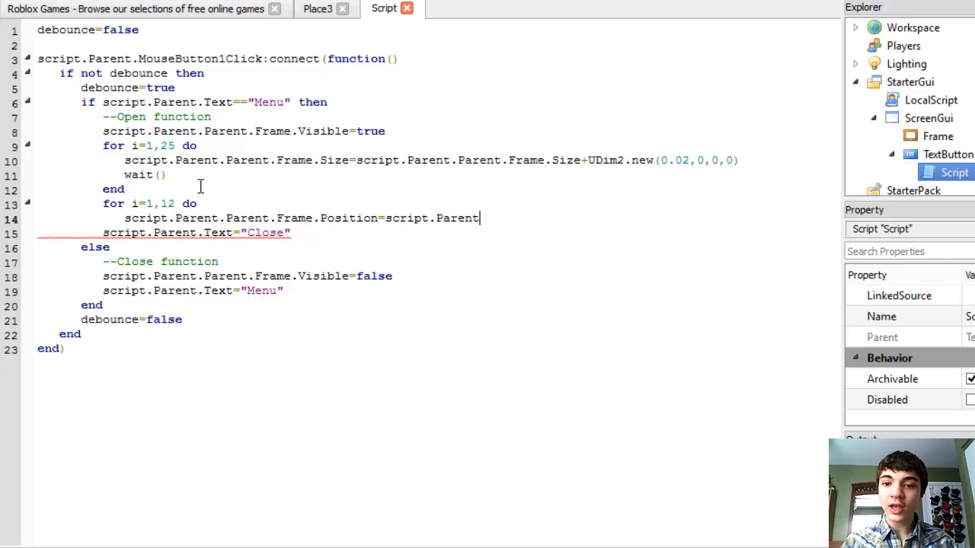
type(".Parent.Frame.")
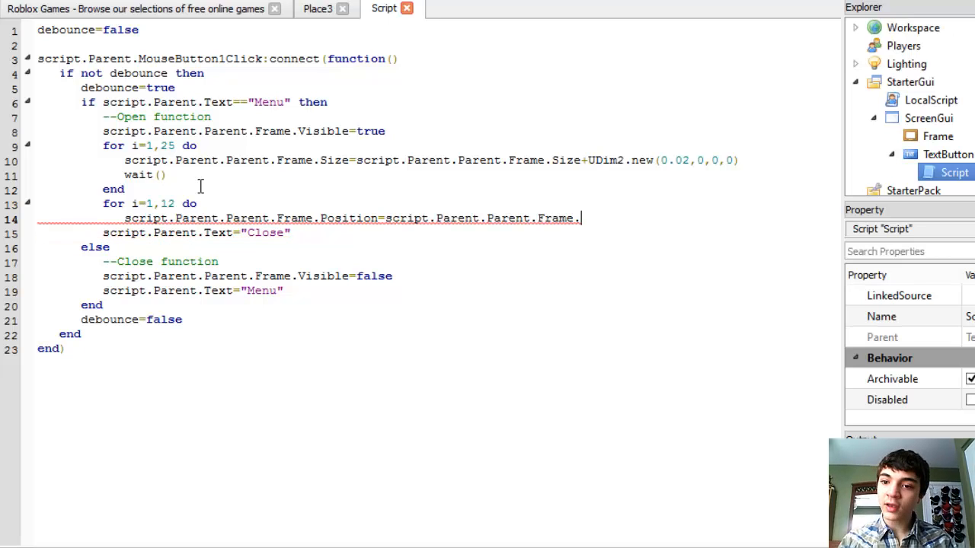
type("Position-")
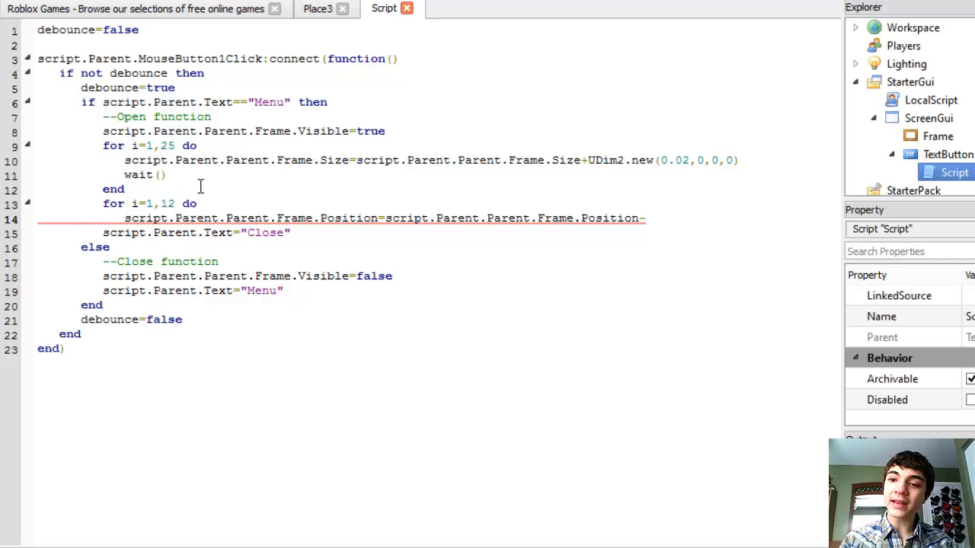
type("UDim2.new")
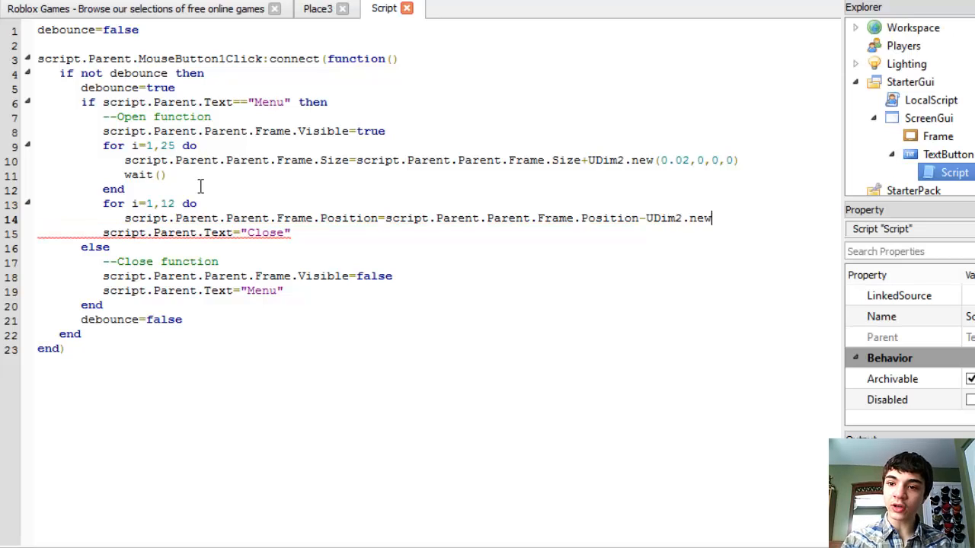
type("(0.04")
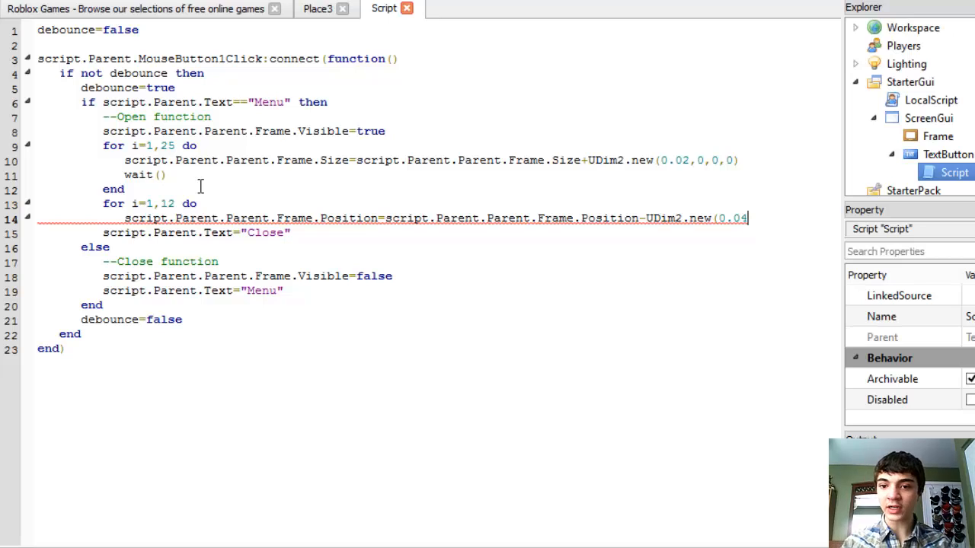
type(",0,0,0")
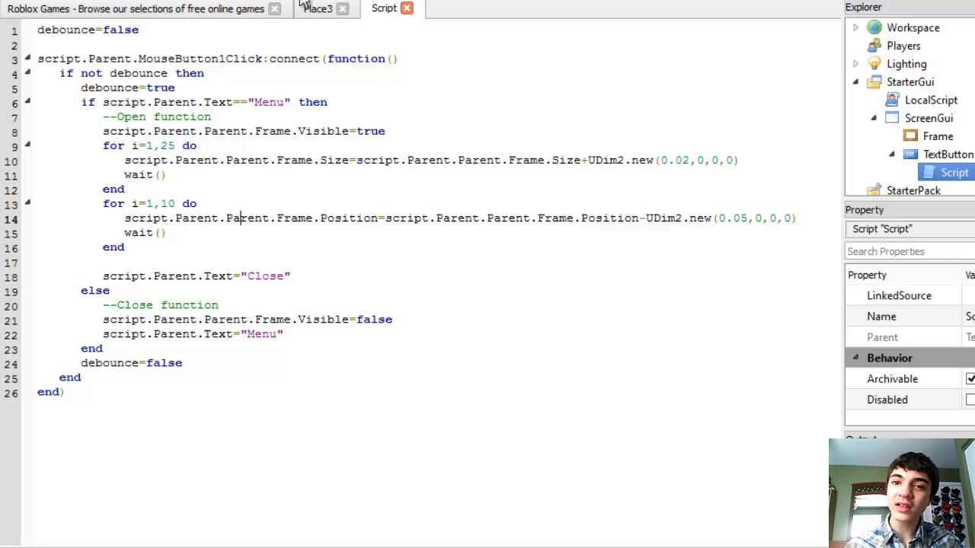
left_click(317, 10)
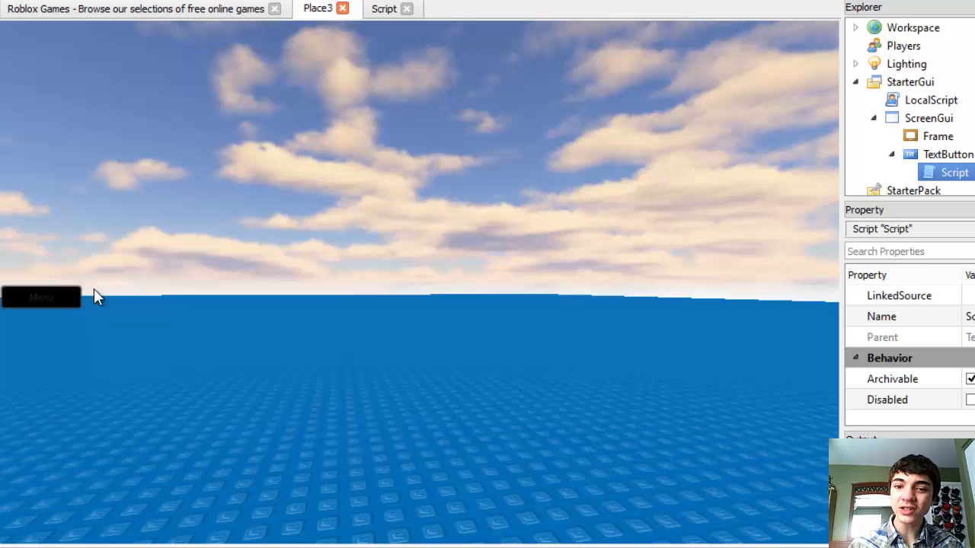
left_click(384, 9)
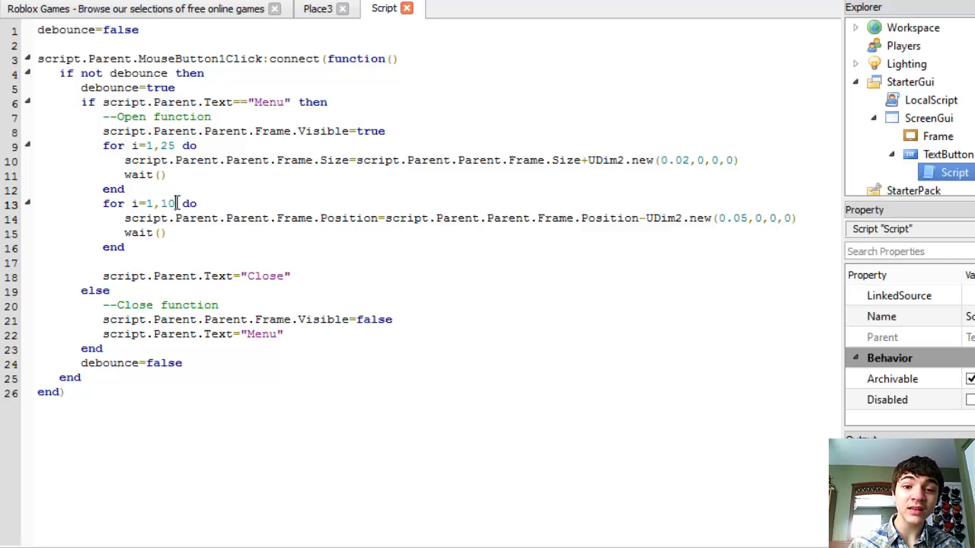
Set the sliding loop to 8 steps and add a 10-step loop growing Frame.Size by UDim2.new(0,0,0.02,0)
key("Backspace")
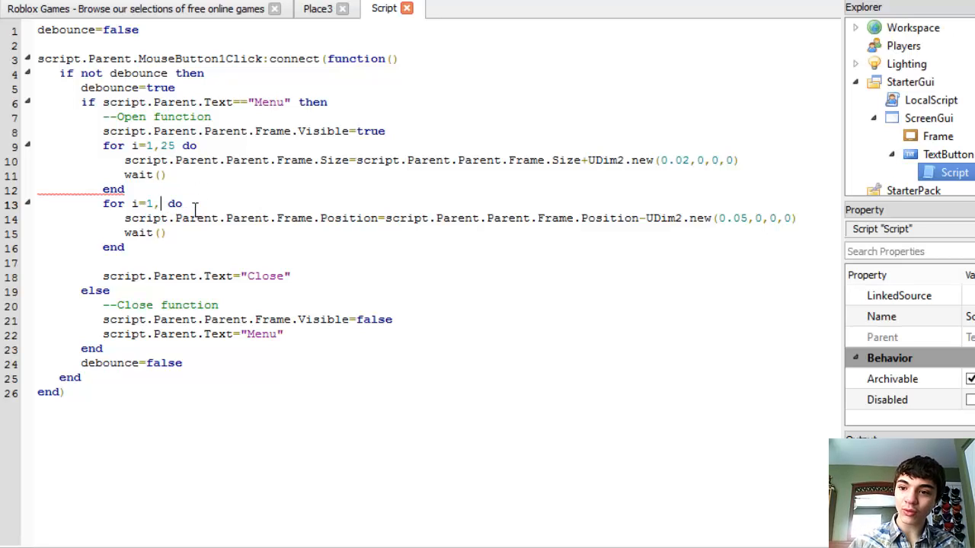
type("8")
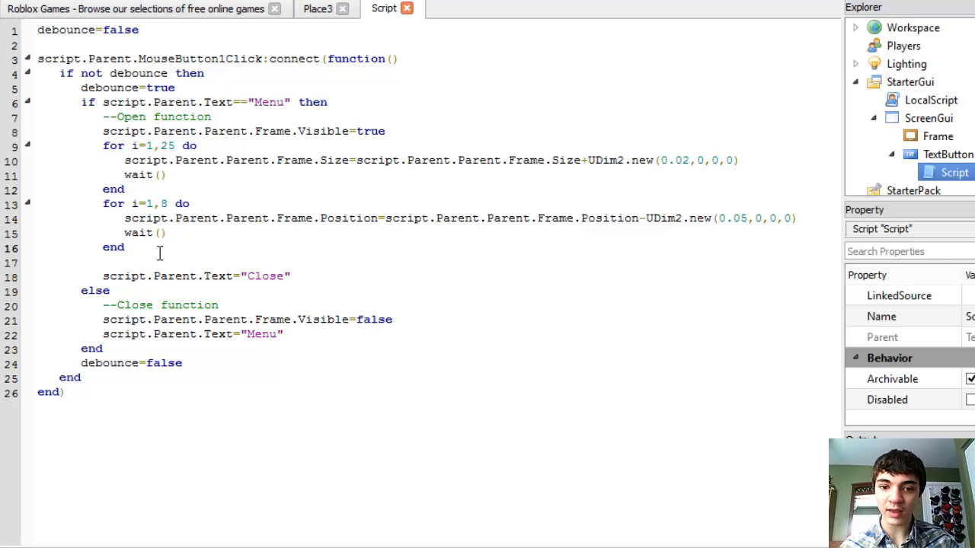
type("for i=1,")
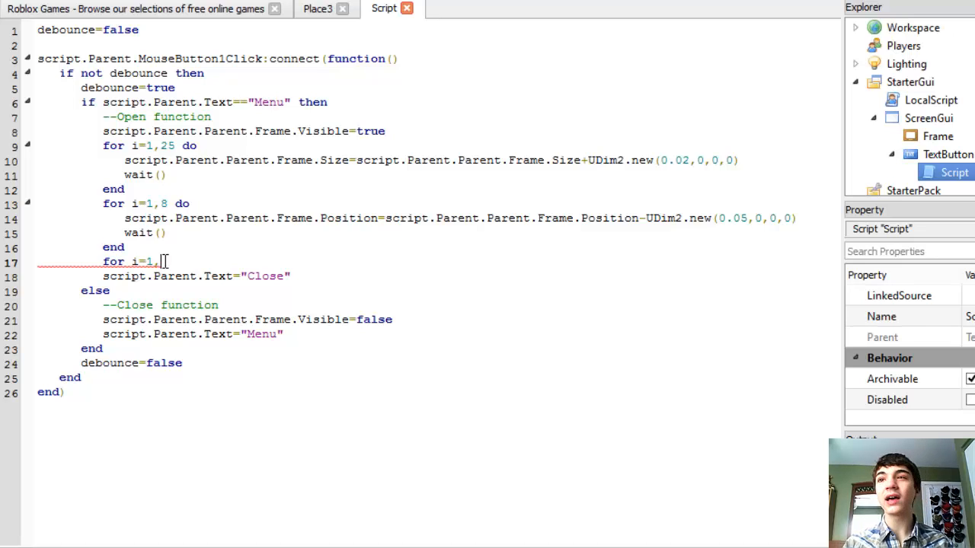
type("10")
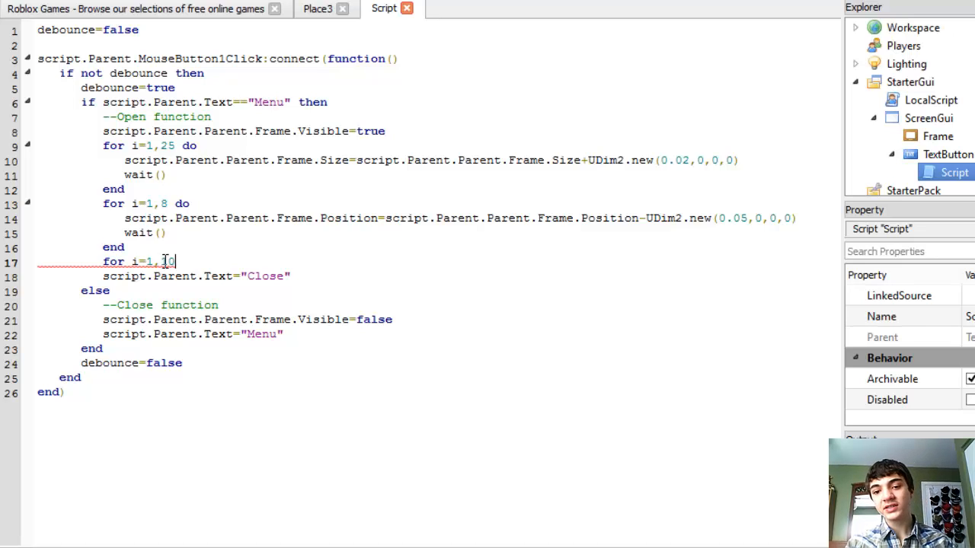
key("enter")
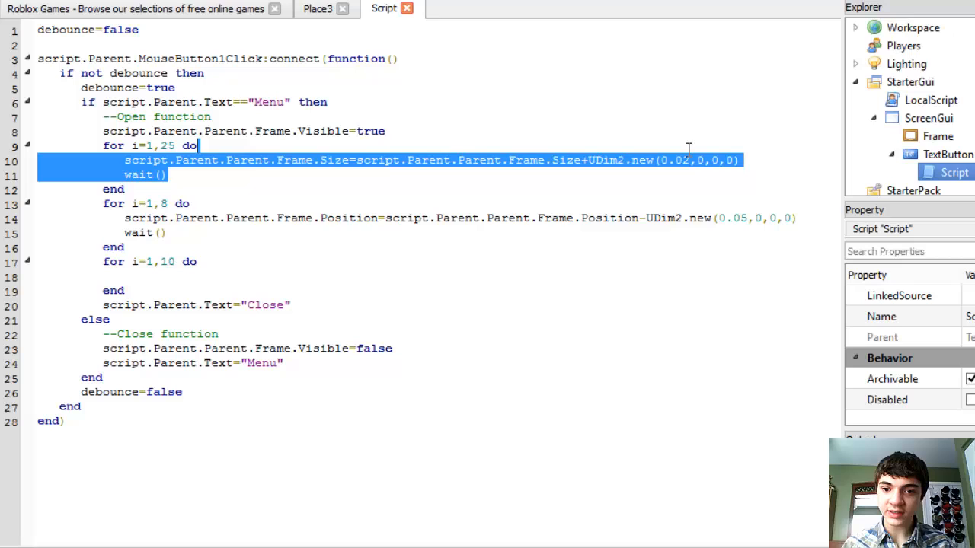
type("script.Parent.Parent.Frame.Size=script.Parent.Parent.Frame.Size+UDim2.new(0.02,0,0,0)")
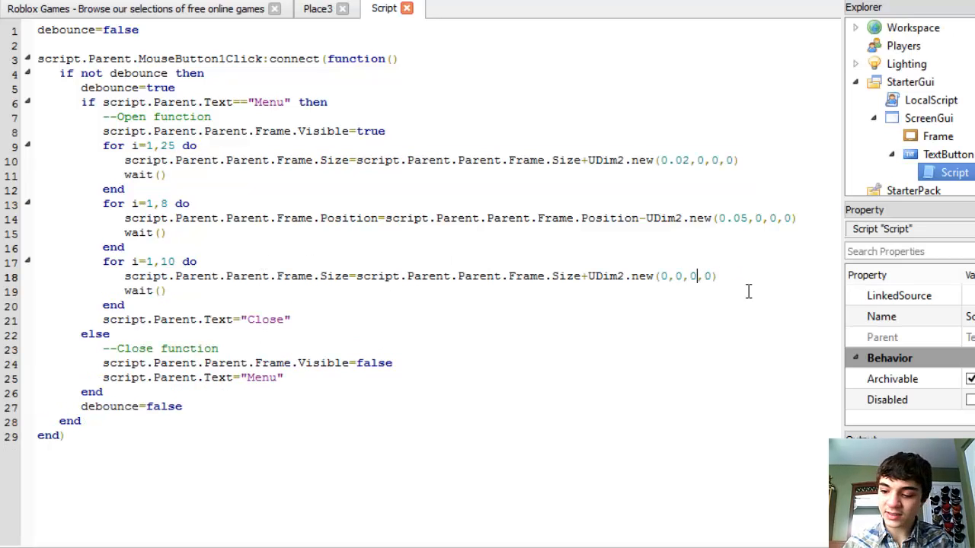
type("0.02")
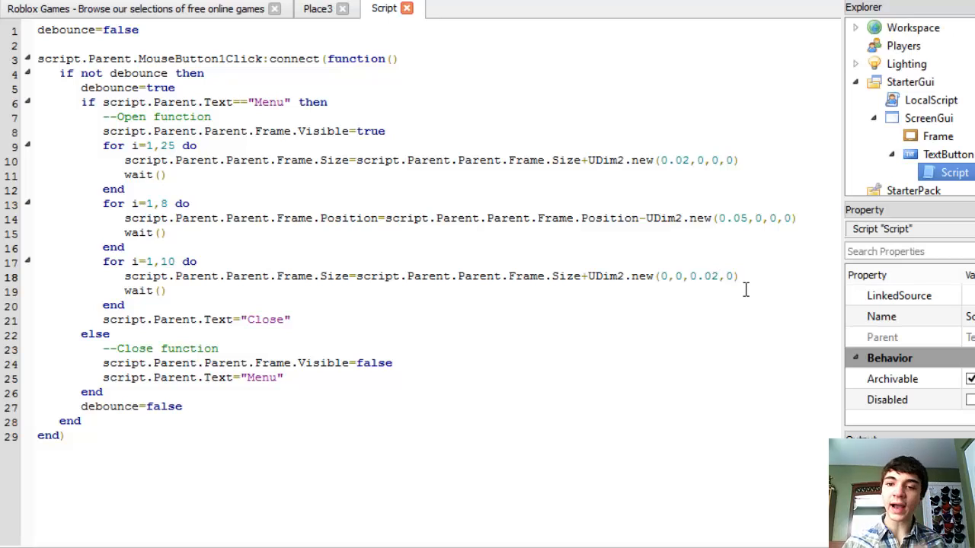
mouse_move(290, 188)
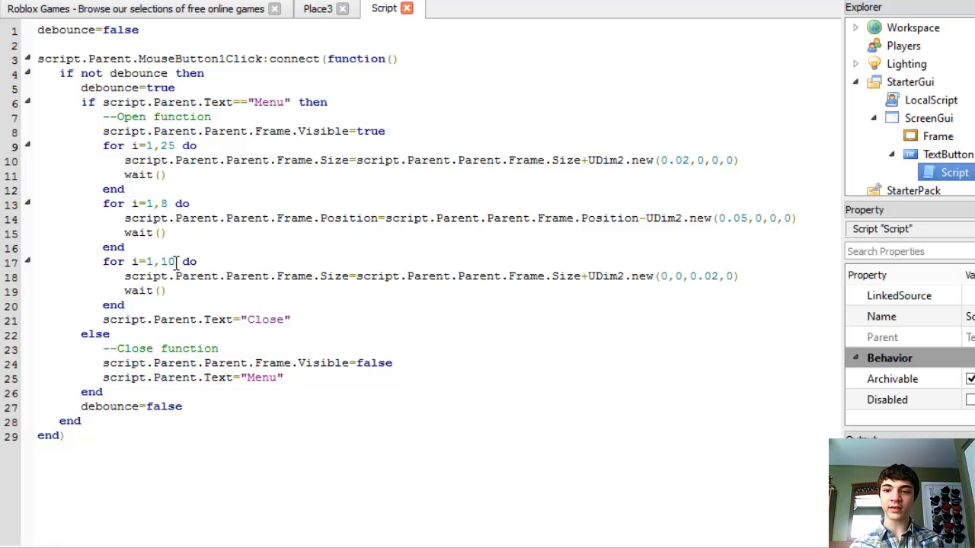
Change the height-growing loop header to 'for i=1,20 do'
left_click(199, 147)
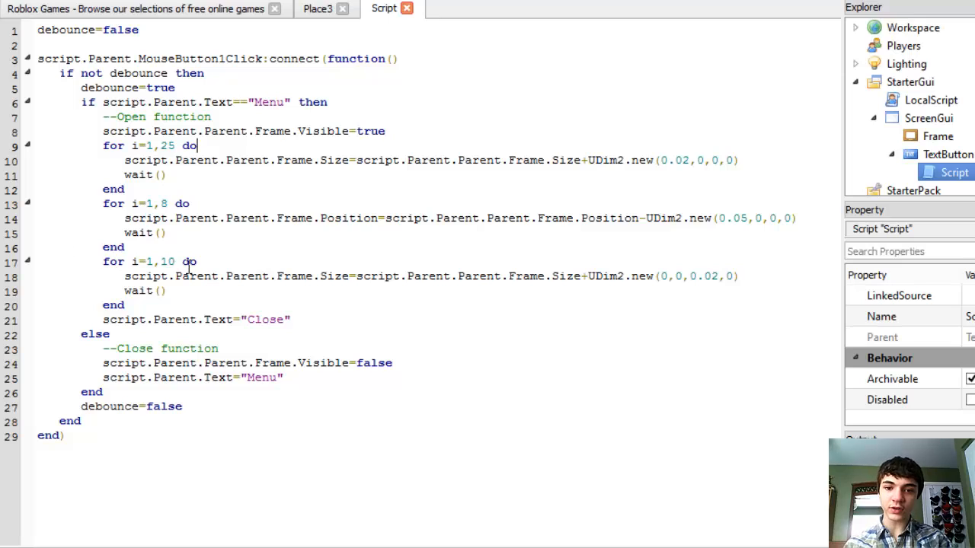
key("BackSpace")
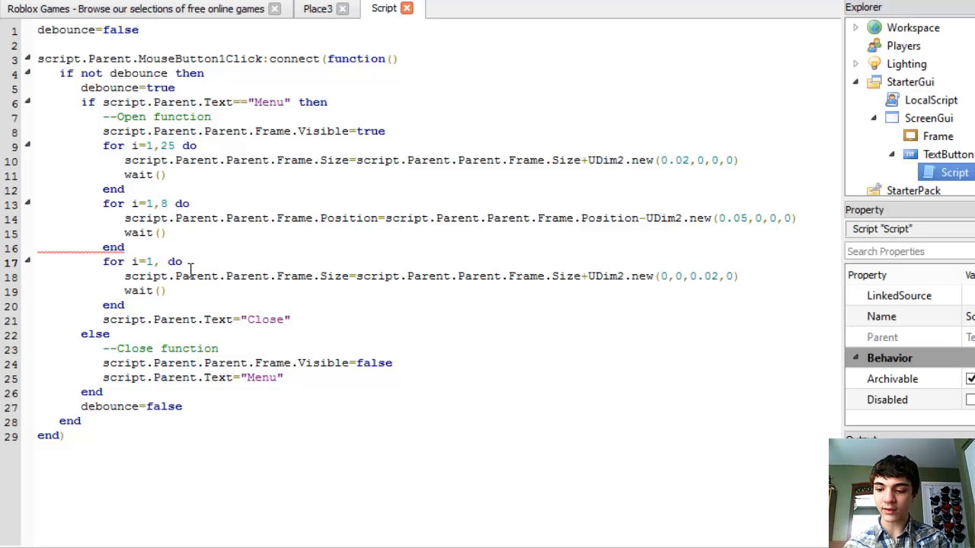
type("20")
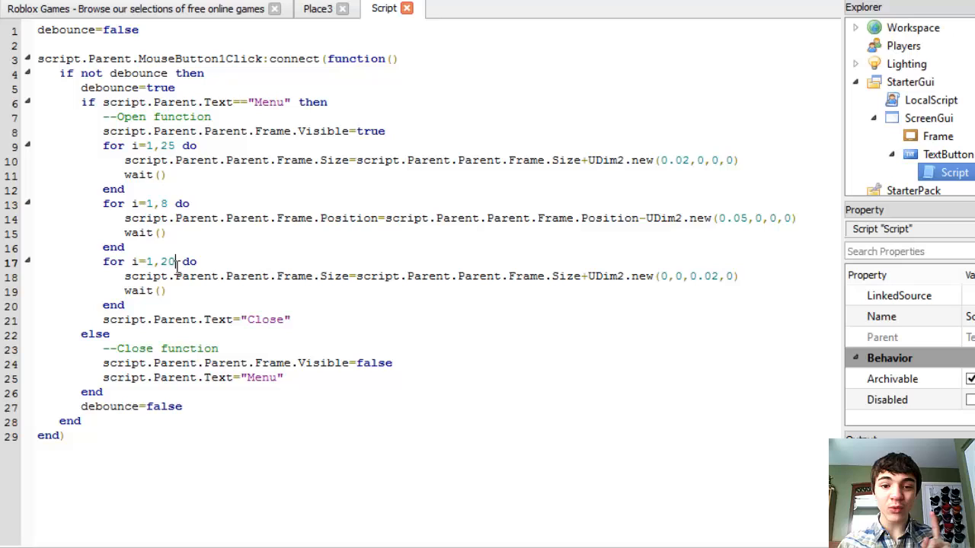
double_click(166, 262)
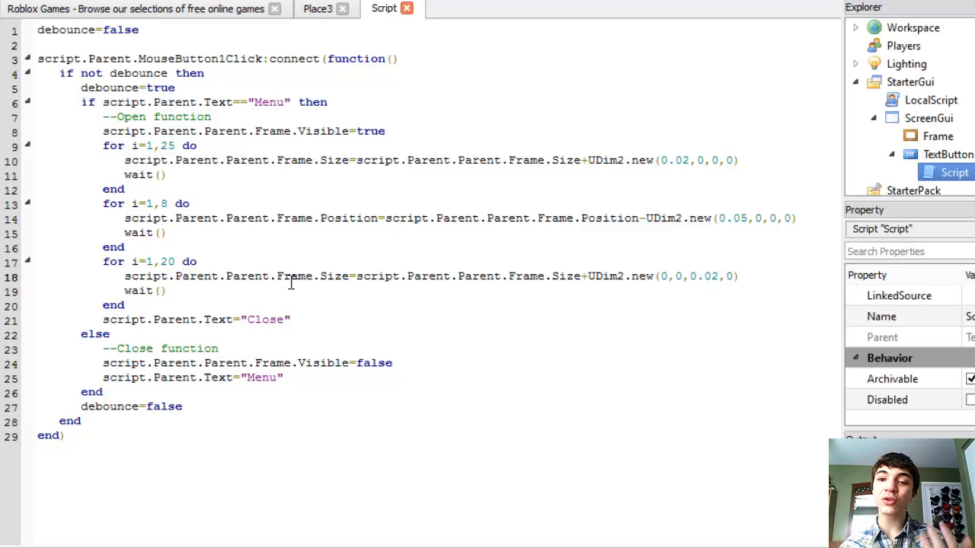
double_click(294, 276)
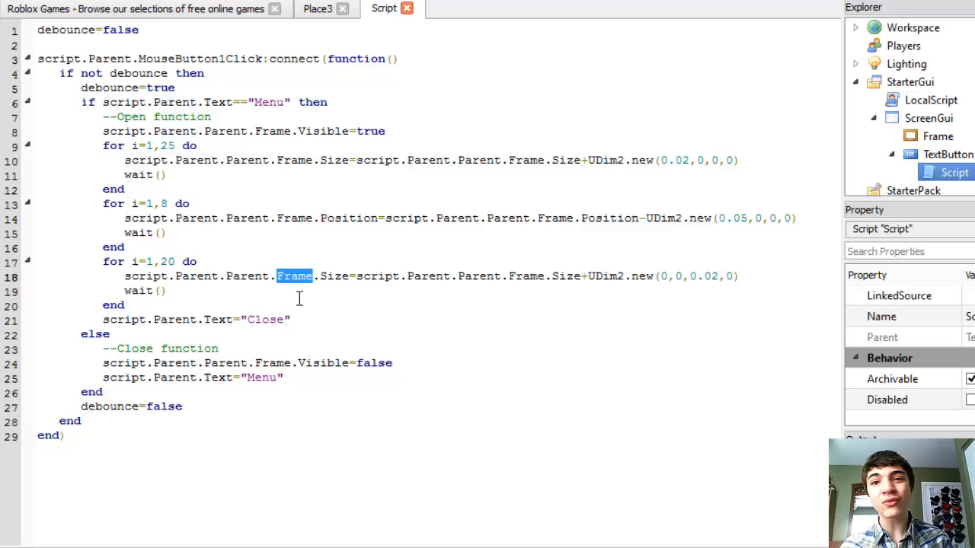
mouse_move(690, 320)
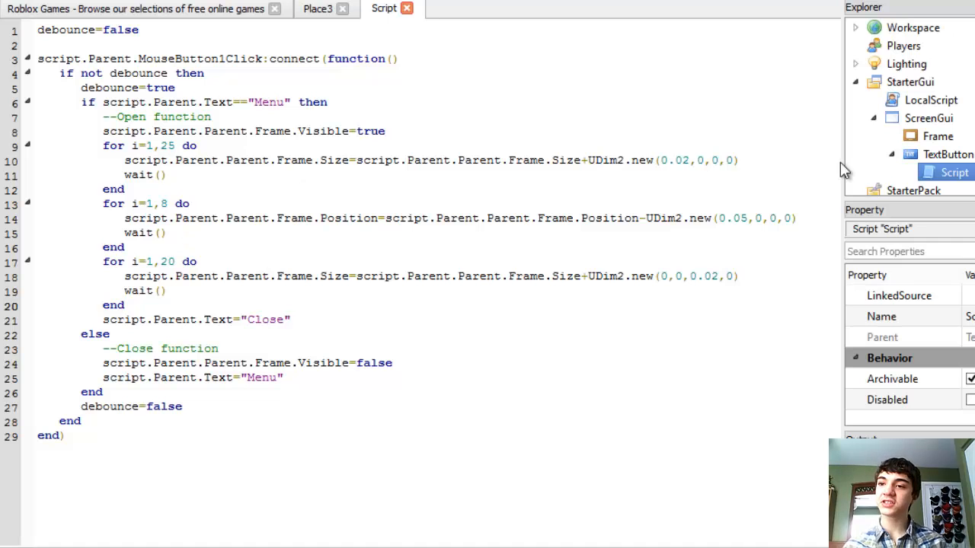
Set the height step to UDim2.new(0,0,0.0225,0), hide the Frame, and return to the Place3 view
left_click(938, 135)
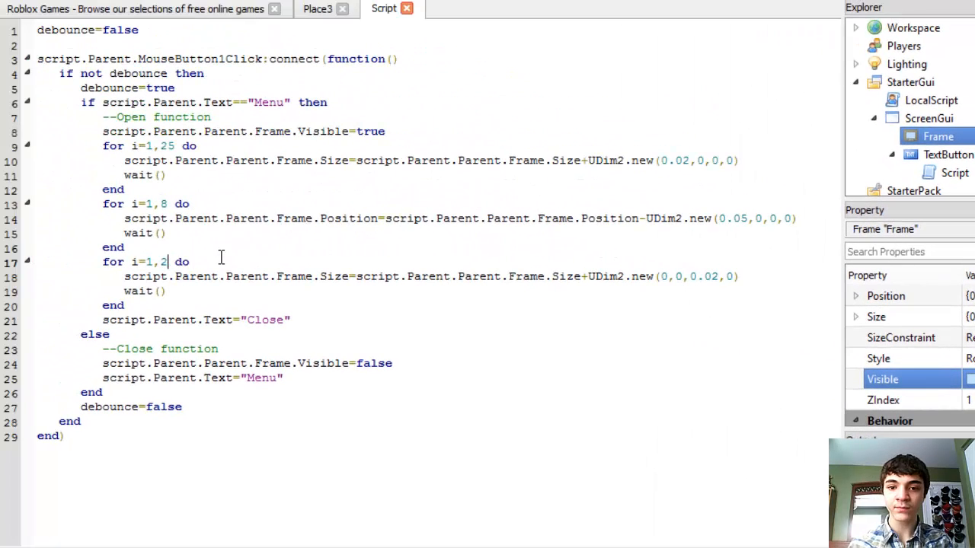
key("Backspace")
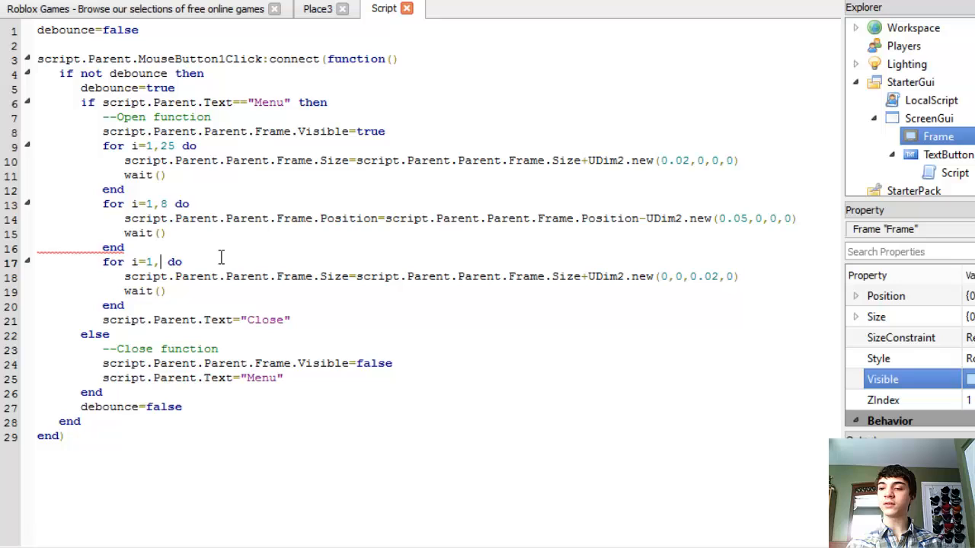
type("20")
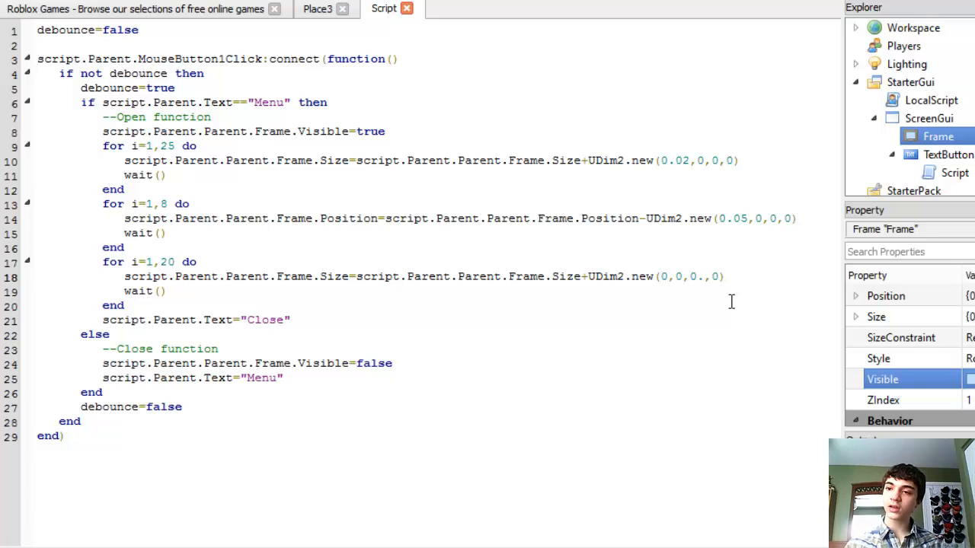
type("25")
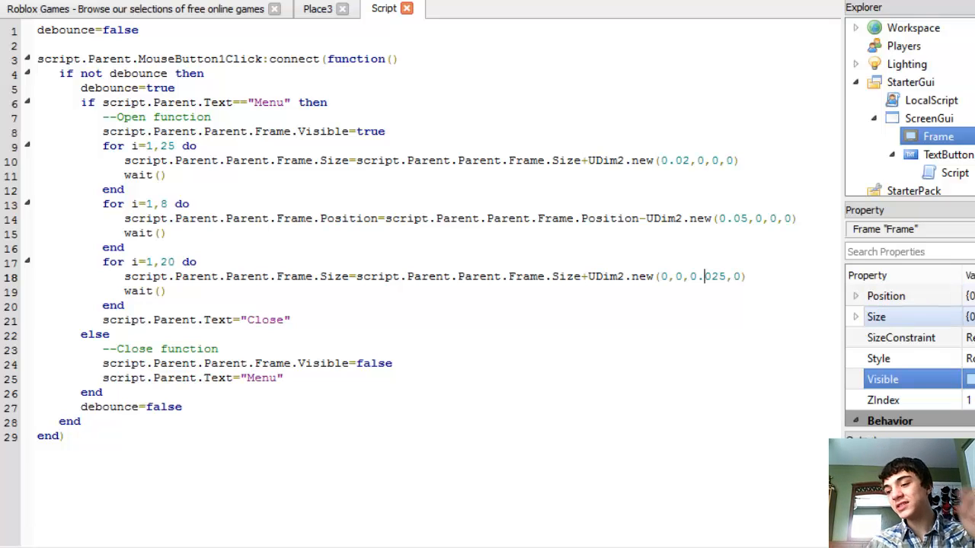
left_click(876, 317)
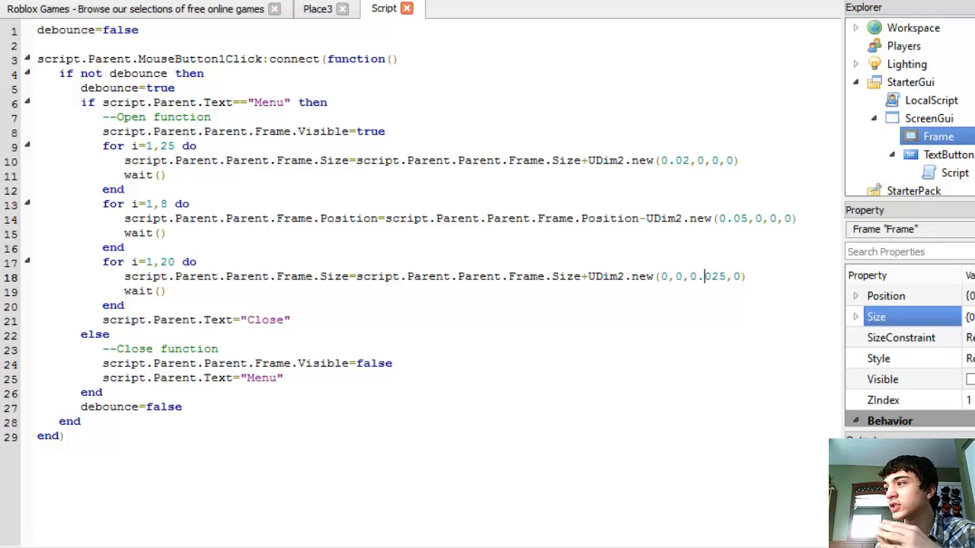
mouse_move(722, 269)
type("2")
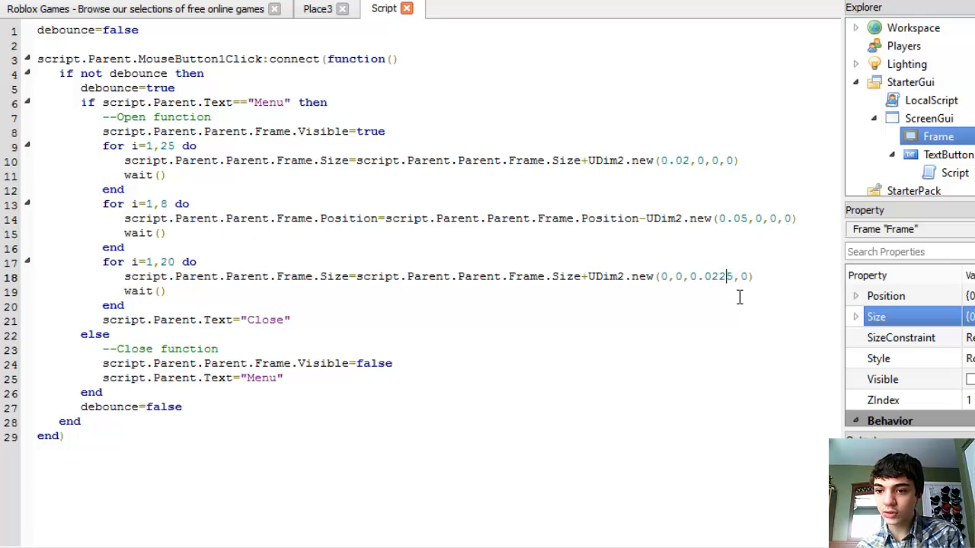
mouse_move(245, 258)
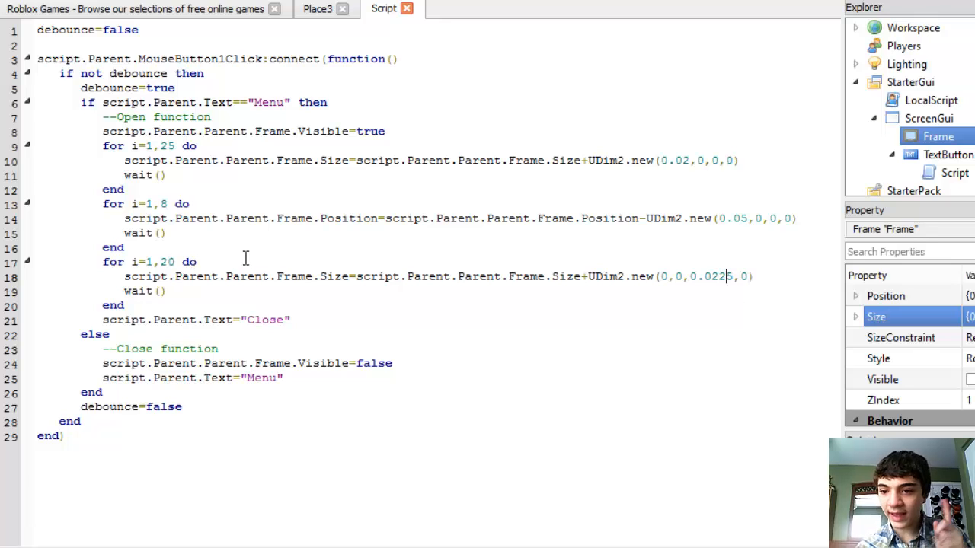
left_click(316, 10)
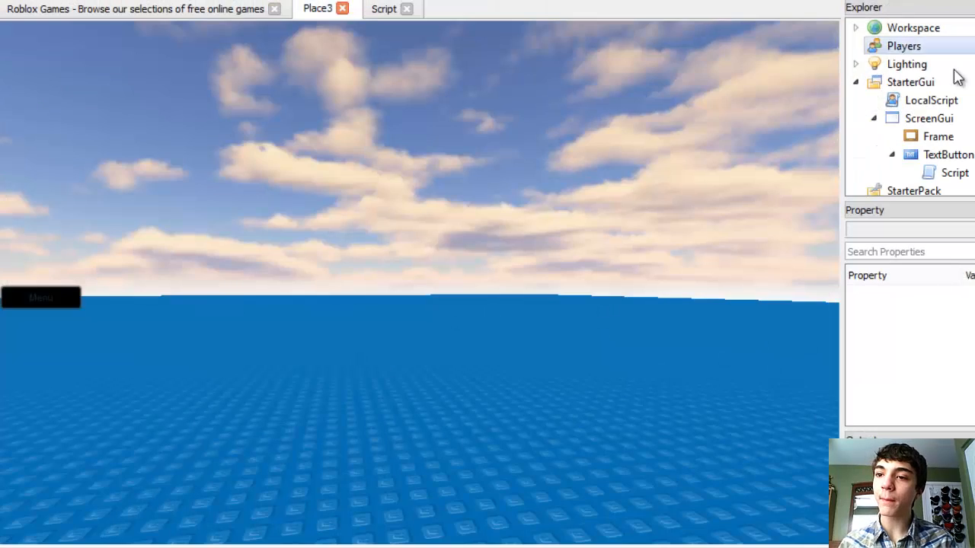
Select the TextButton and open its Script ahead of the Play Solo test
left_click(947, 155)
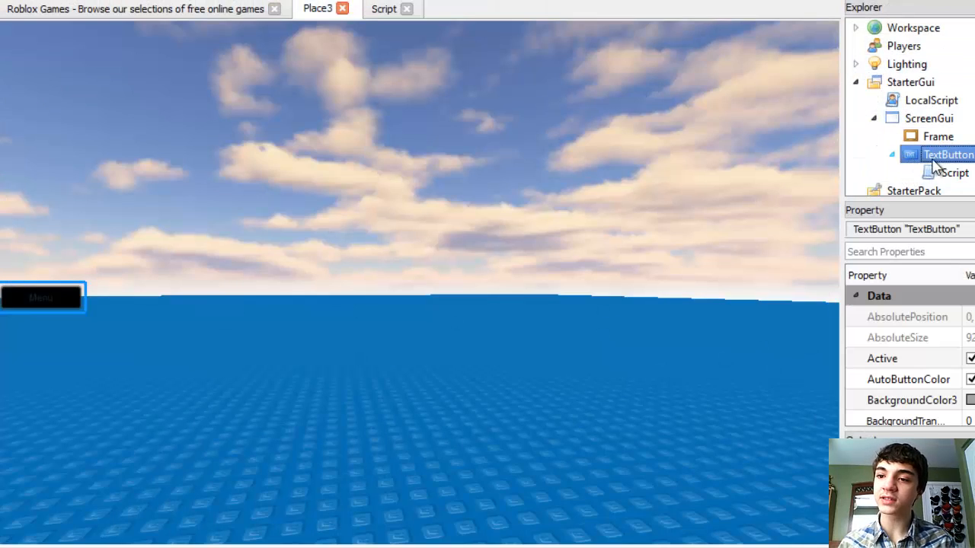
left_click(384, 9)
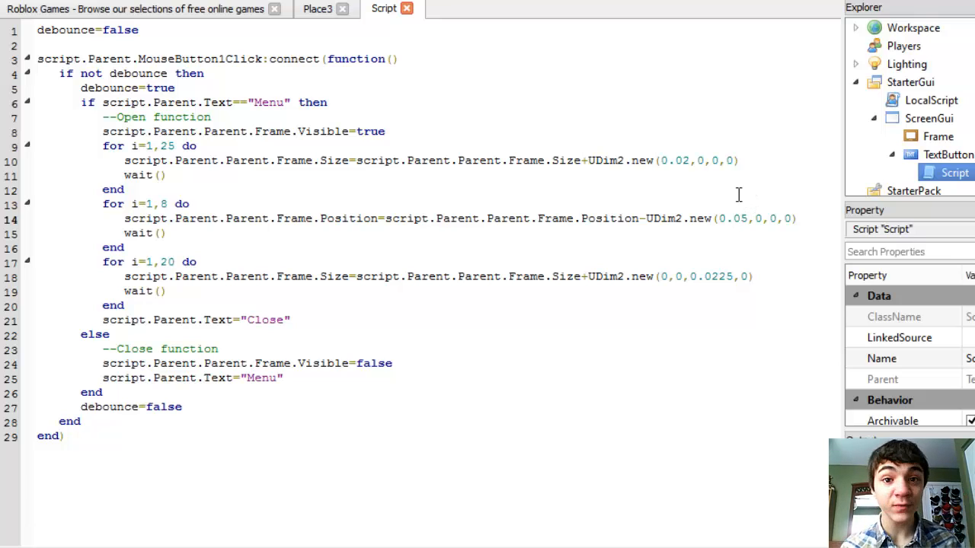
double_click(739, 219)
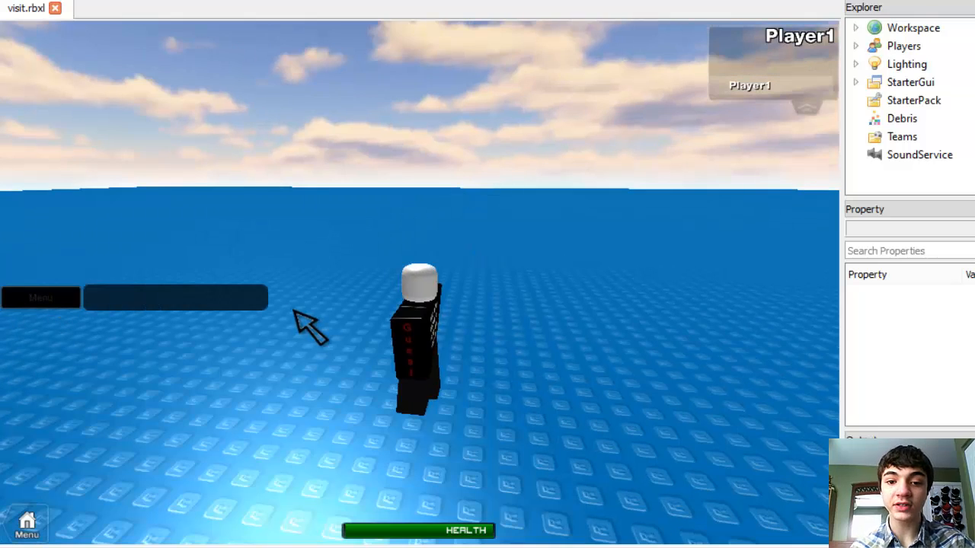
Locate the live menu Frame under Player1's PlayerGui and check its final Size value
left_click(40, 297)
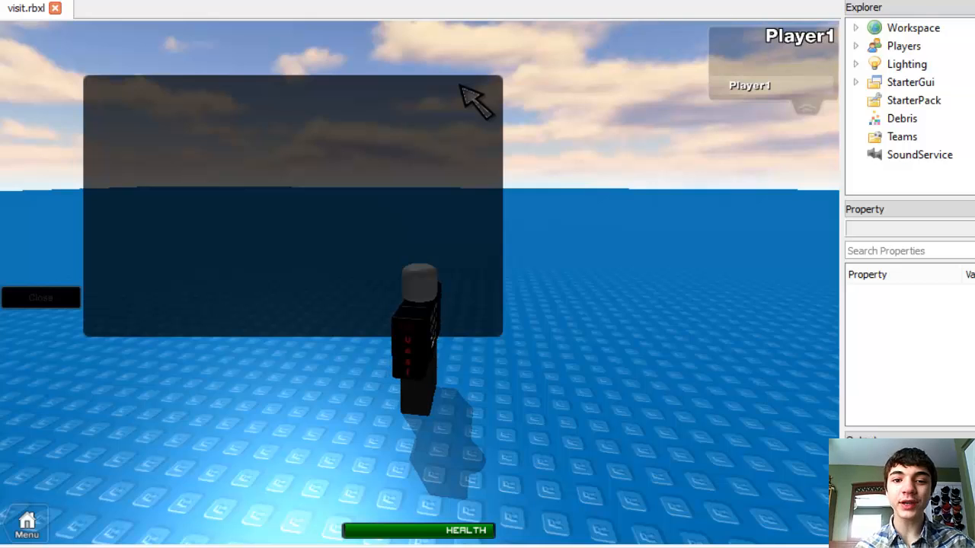
left_click(911, 83)
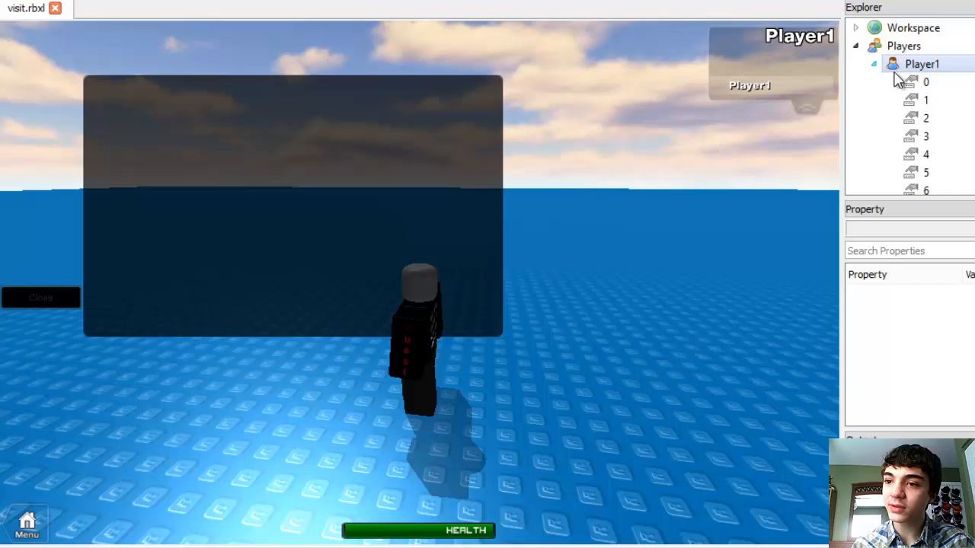
scroll("down", 3)
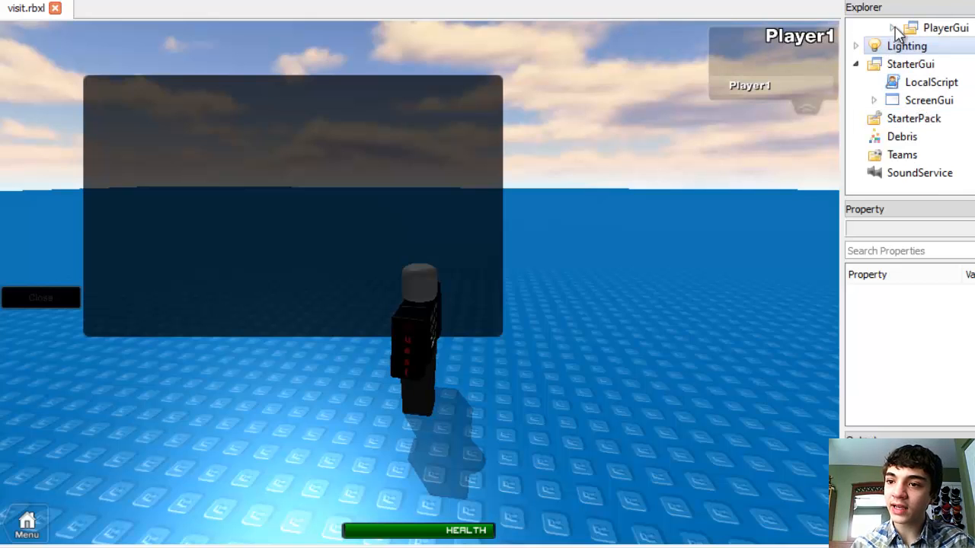
left_click(893, 27)
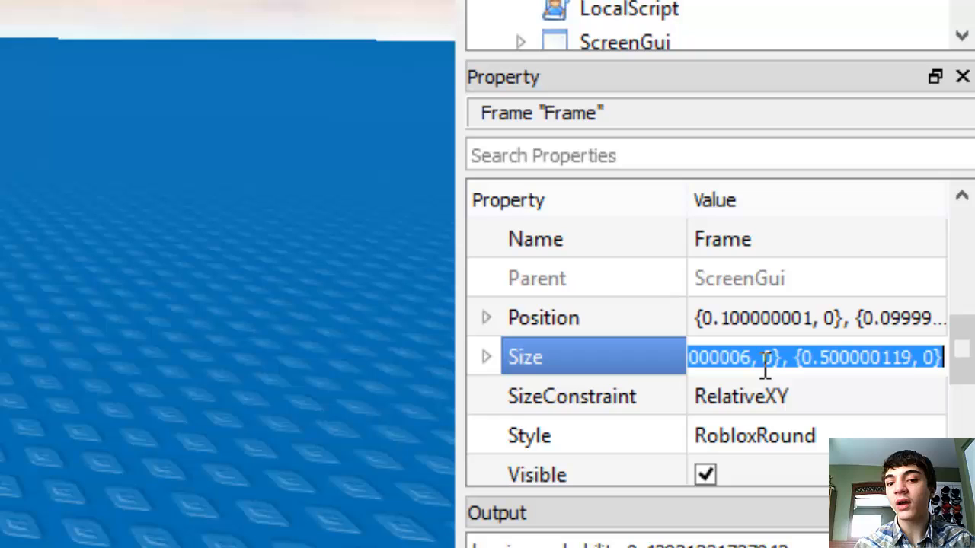
left_click(758, 357)
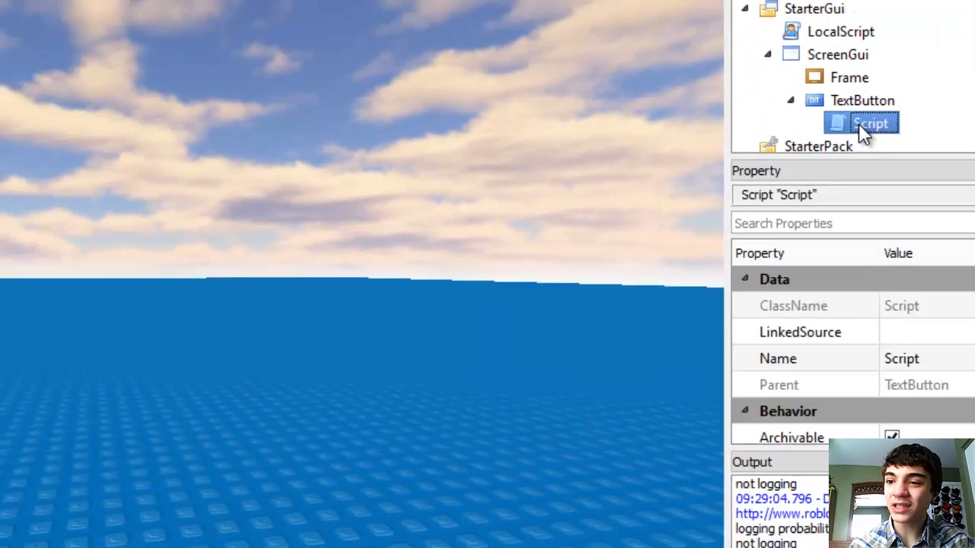
Review the TextButton's script, switching between the Place3 view and Script, then select the menu Frame
double_click(869, 122)
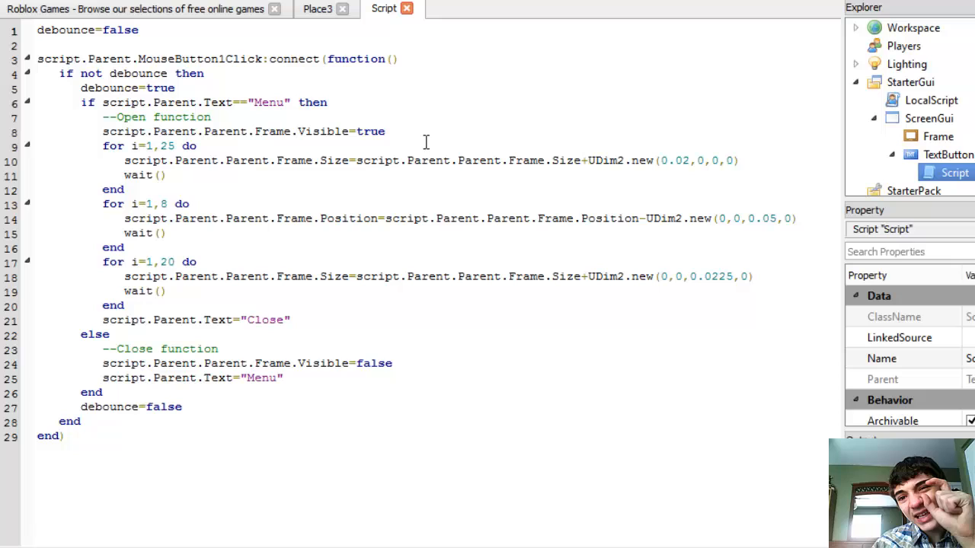
mouse_move(244, 191)
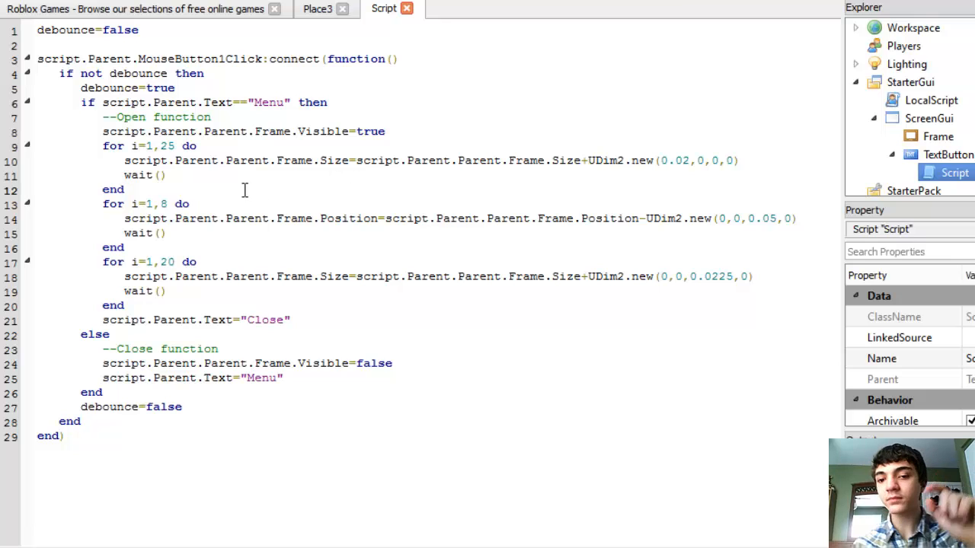
mouse_move(271, 189)
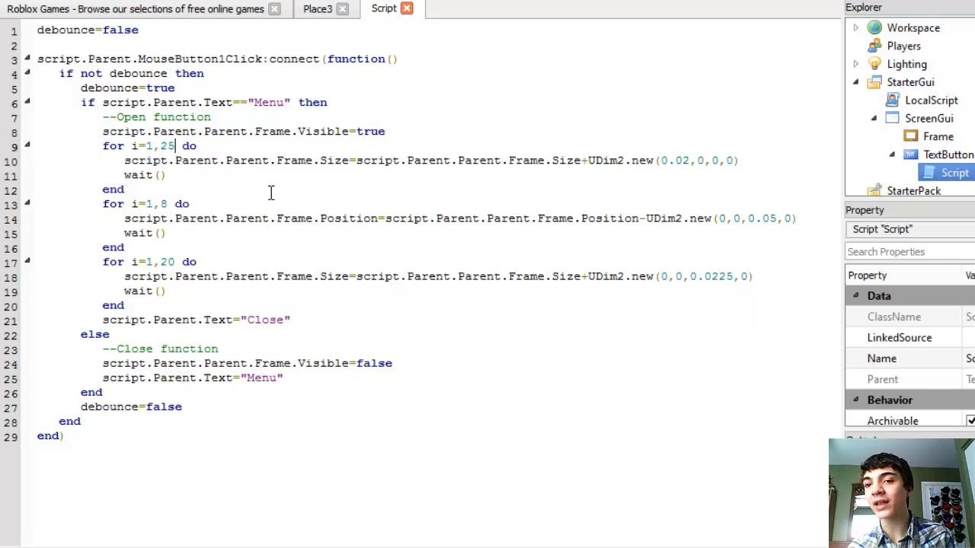
mouse_move(277, 189)
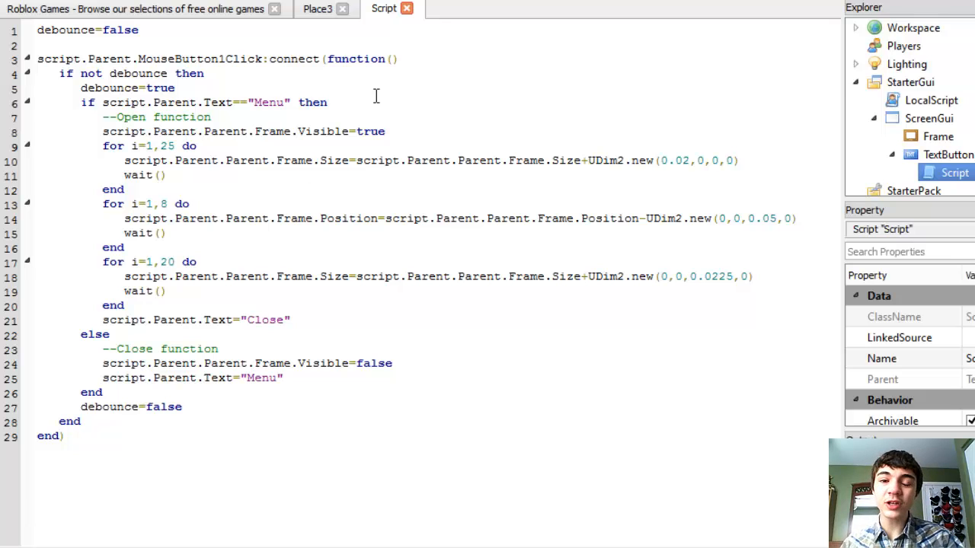
left_click(316, 9)
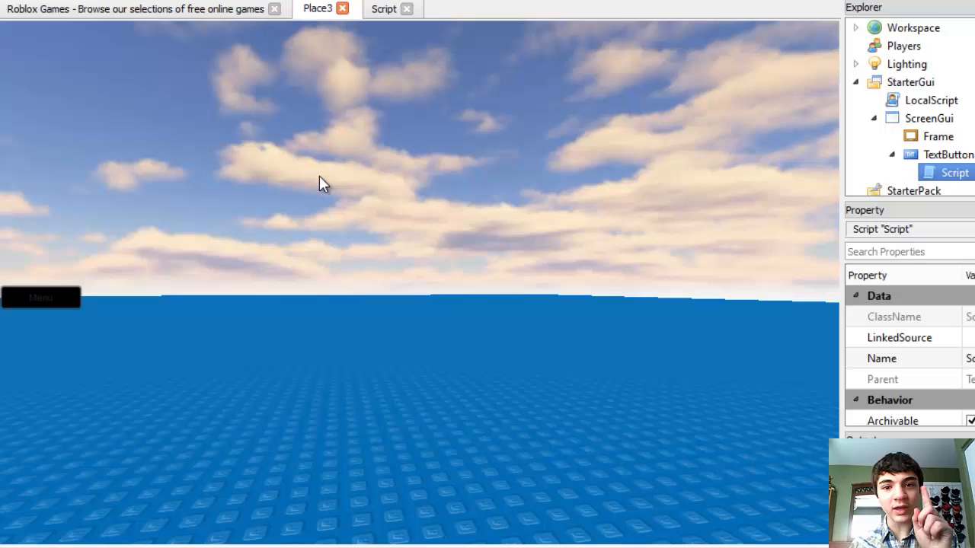
mouse_move(85, 313)
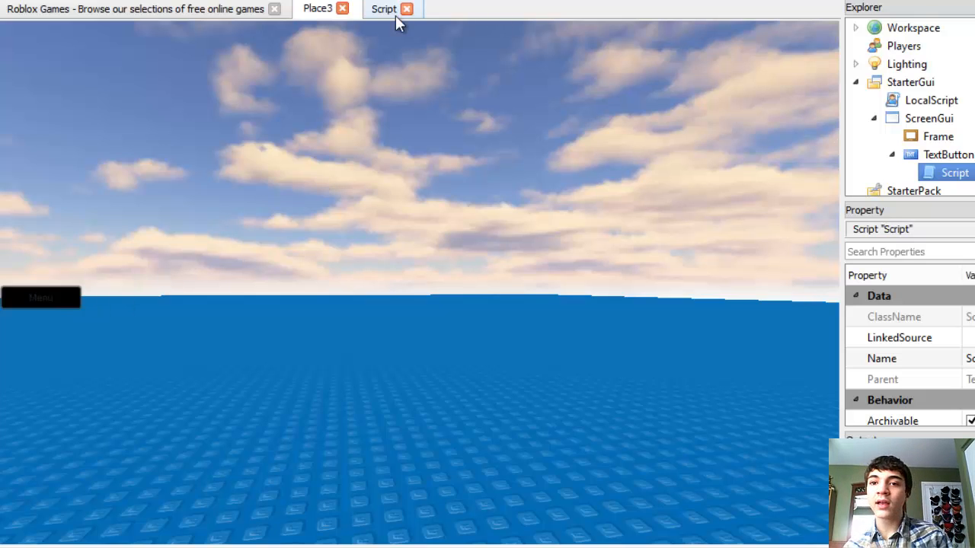
left_click(384, 9)
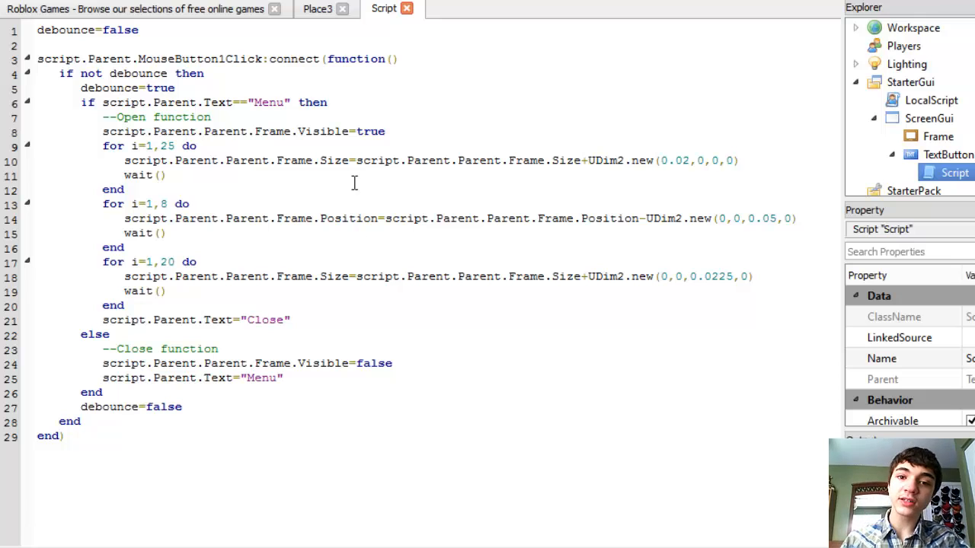
left_click(317, 9)
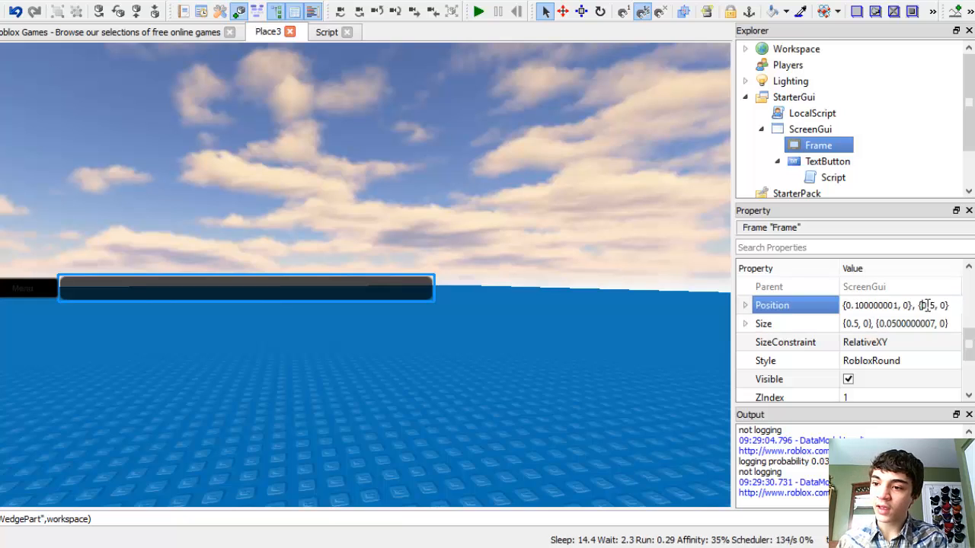
Preview the Frame at size {0.5,0},{0.5,0}, revert to the thin bar, and go back to the script
left_click(763, 323)
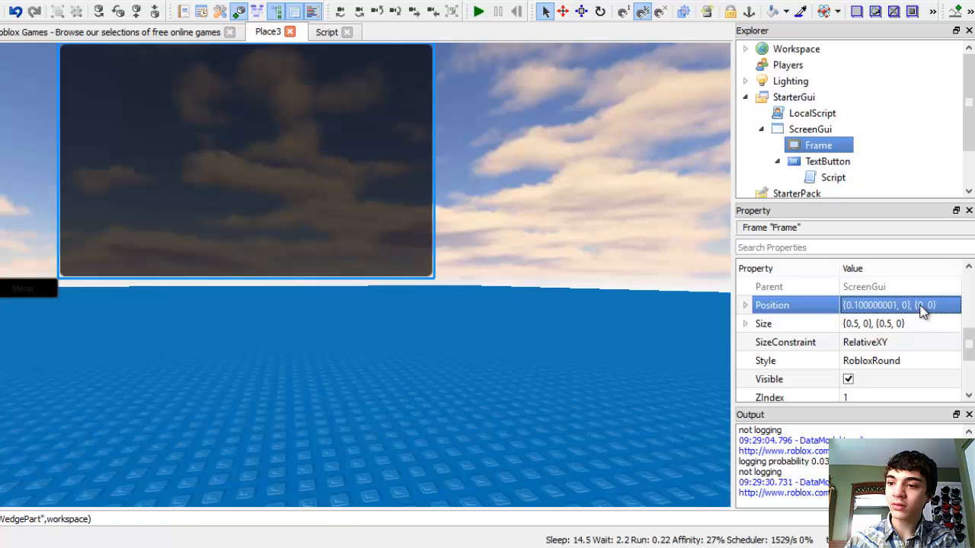
left_click(932, 304)
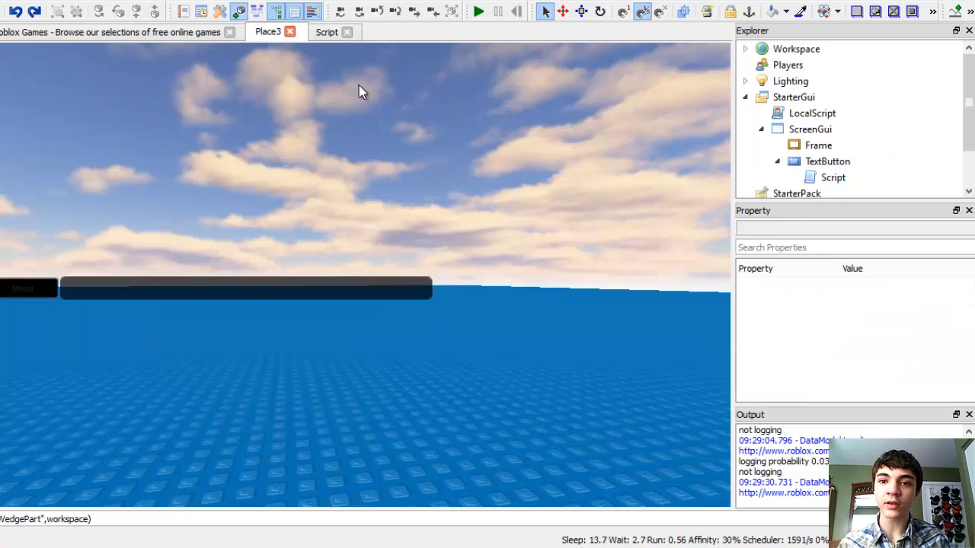
left_click(326, 30)
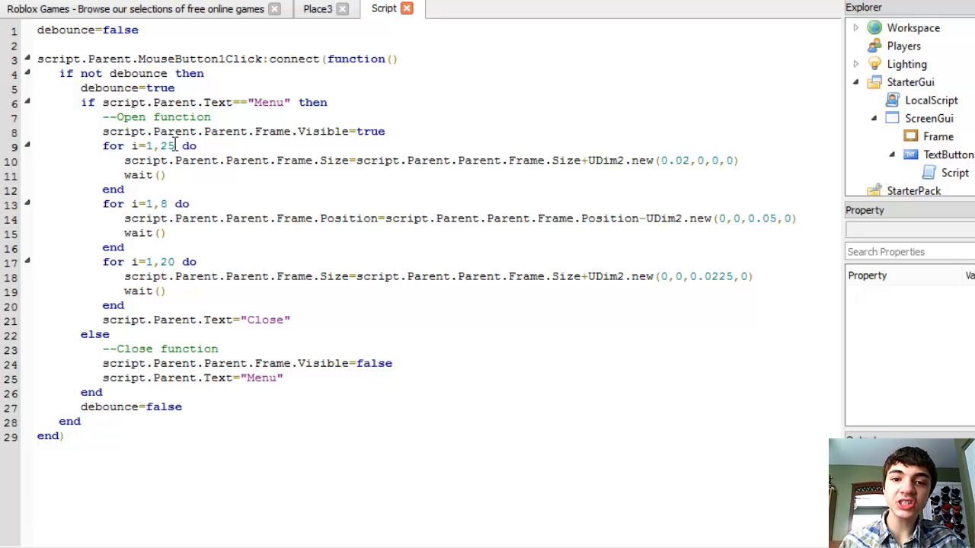
mouse_move(257, 195)
type("9")
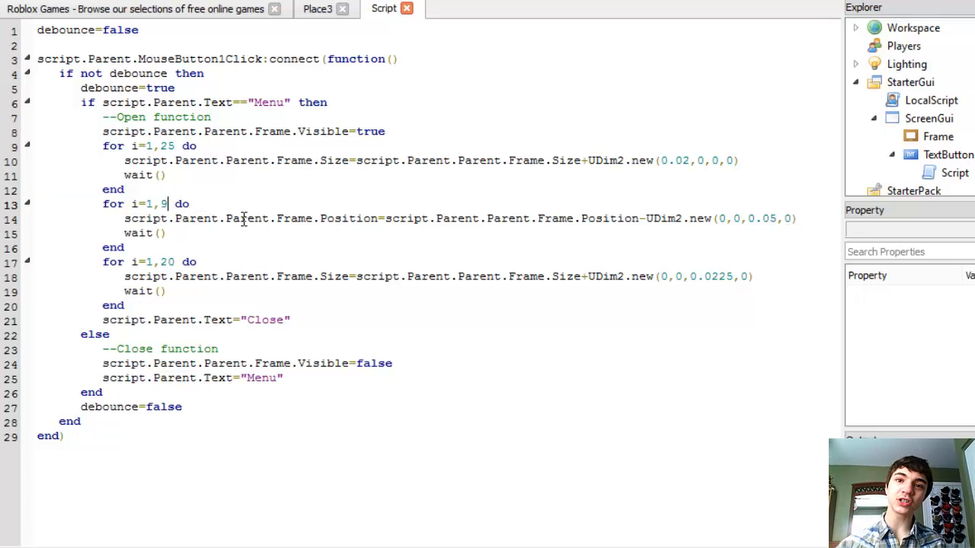
Change the slide-up loop to run 9 times and play-test the menu opening
left_click(316, 9)
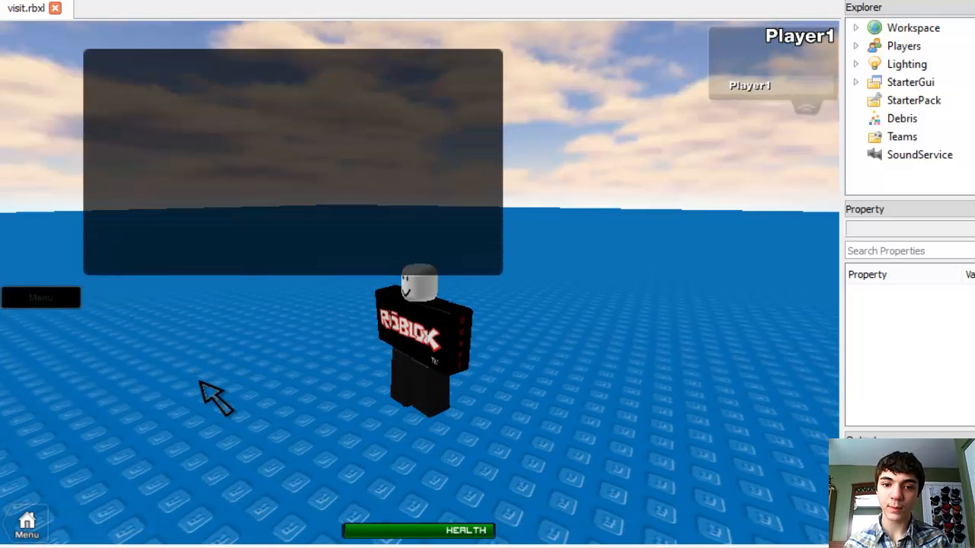
End the play test and reopen the button script with the 9-step loop
left_click(40, 297)
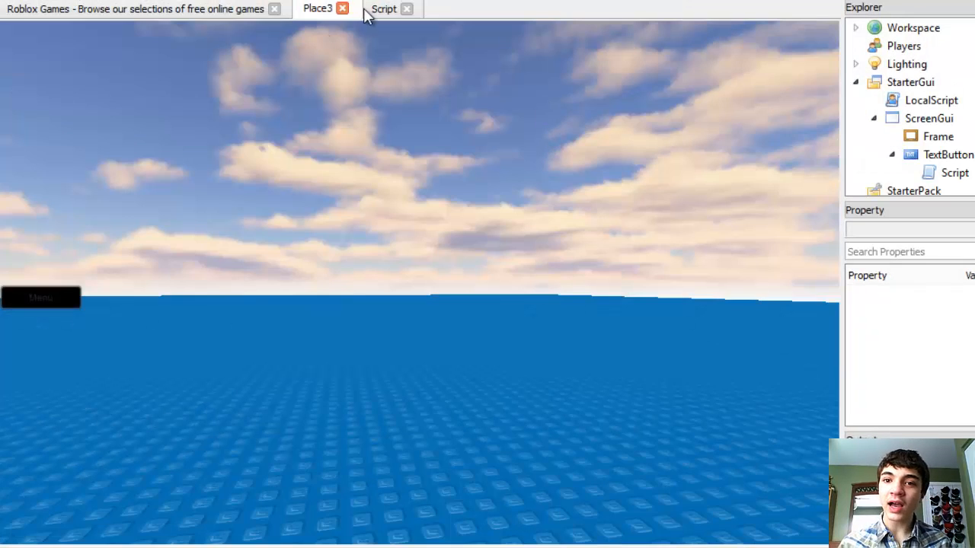
left_click(383, 9)
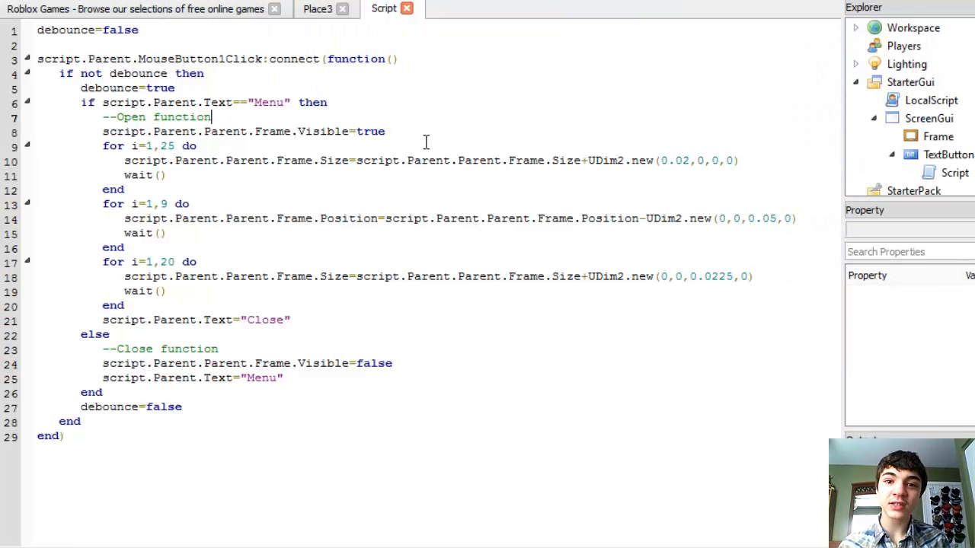
Comment the loops as --Resize Width, --Move Up and --Resize Height, then close the script
key("Enter")
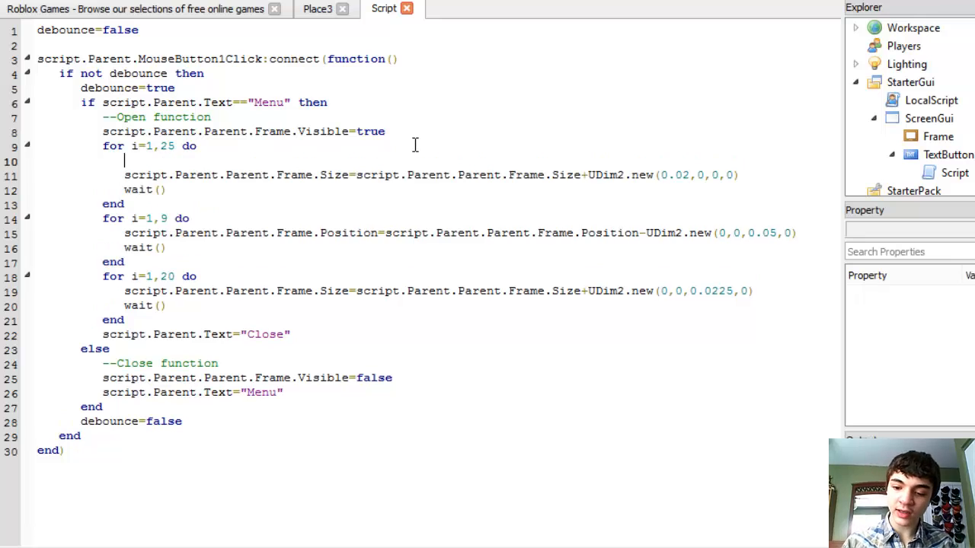
type("--Size")
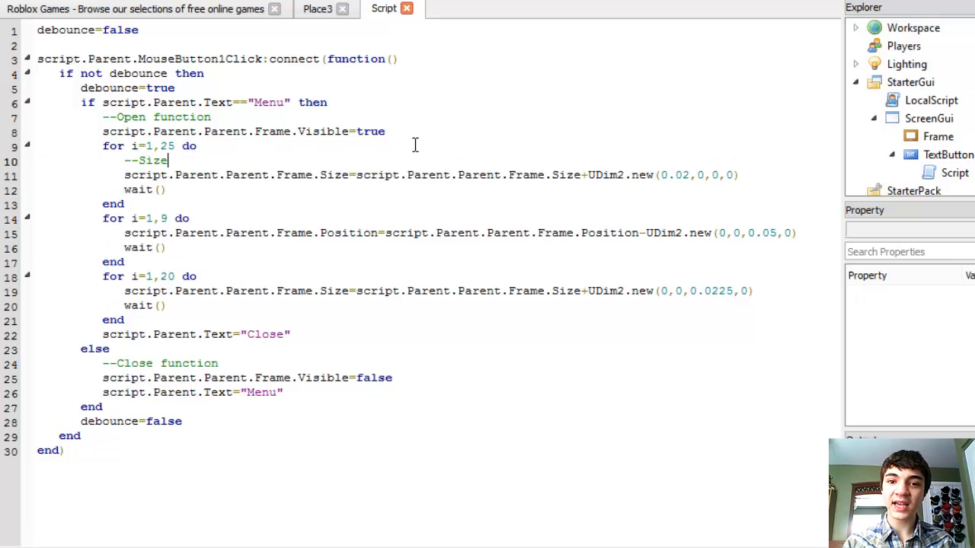
type("Re")
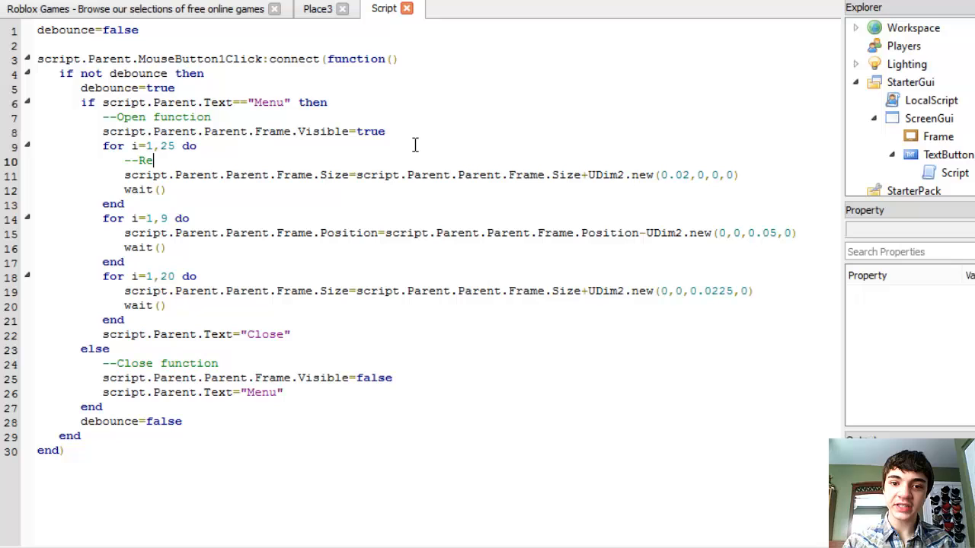
type("size Width")
type("--")
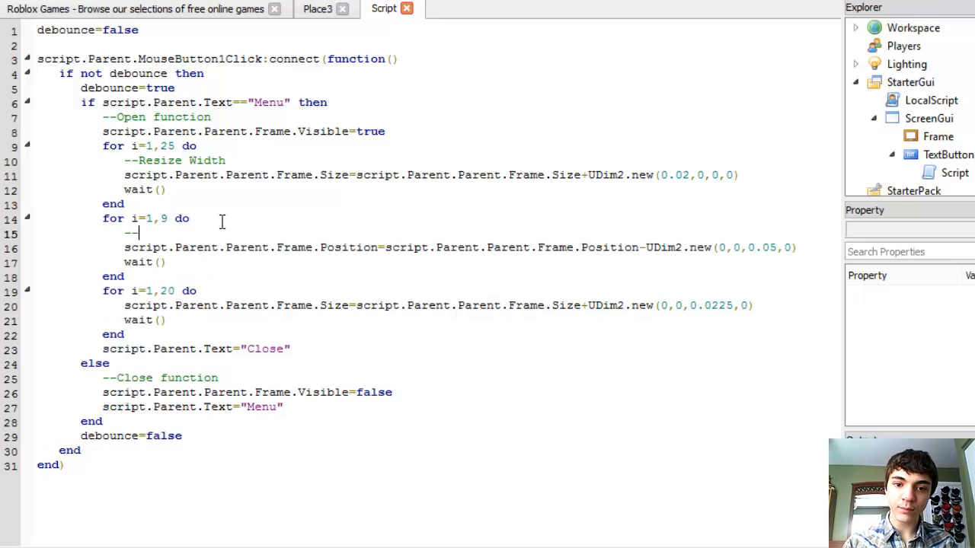
type("Move Up")
type("--Resize Height")
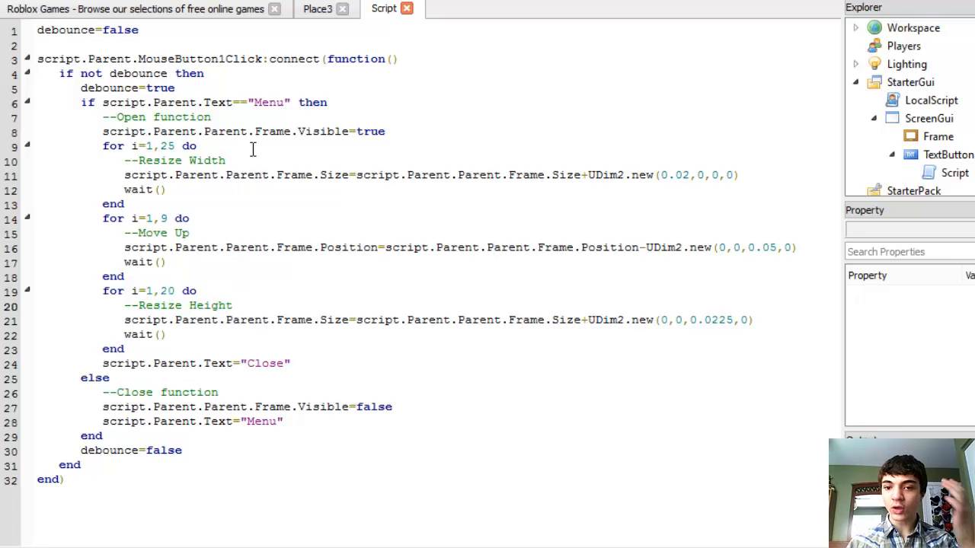
mouse_move(237, 162)
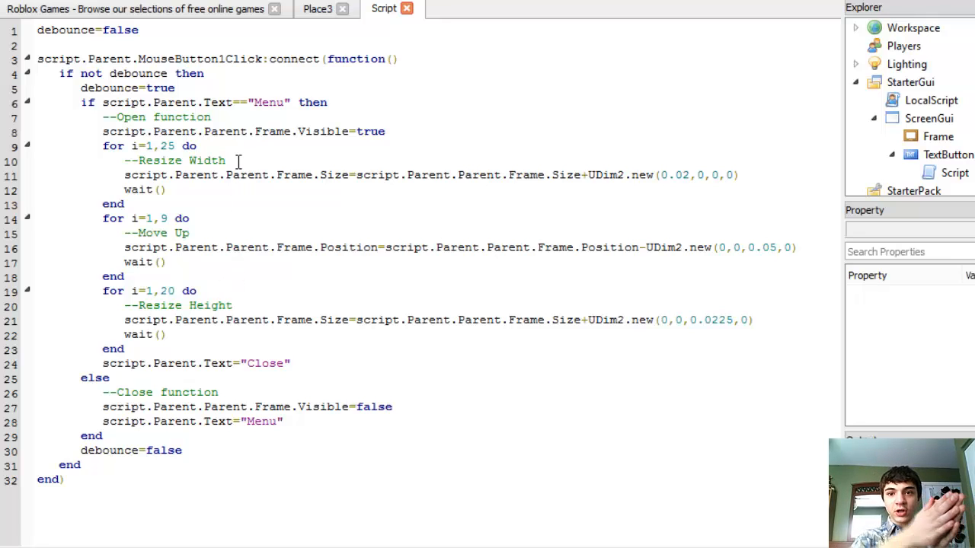
mouse_move(230, 224)
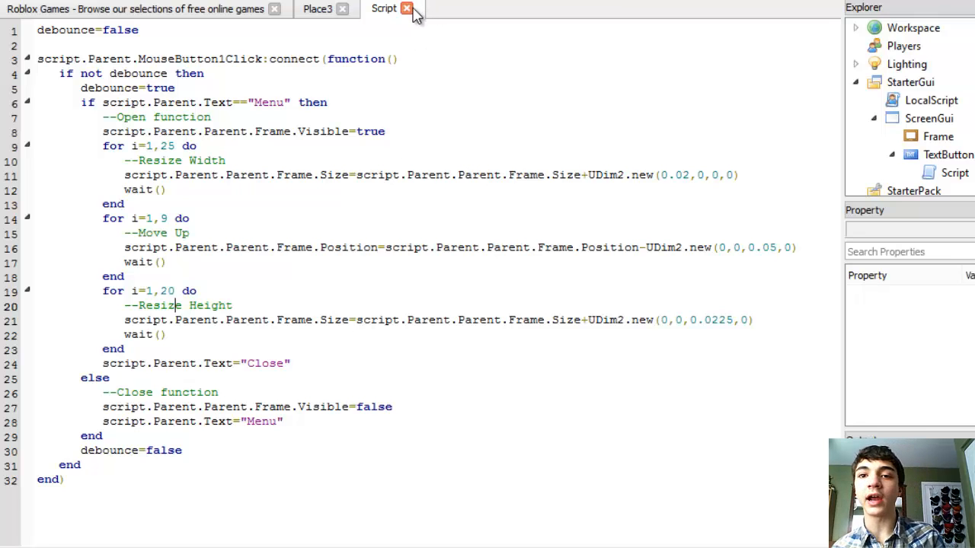
left_click(408, 9)
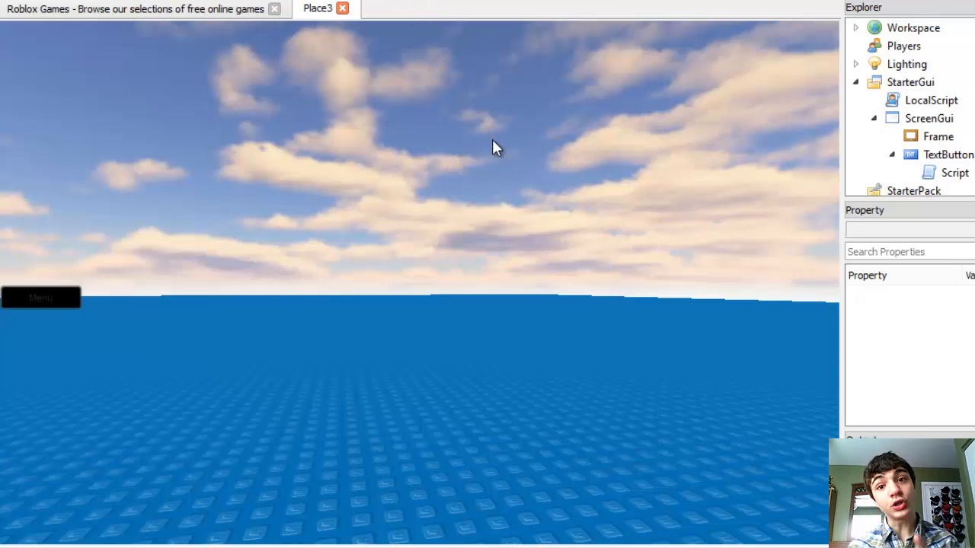